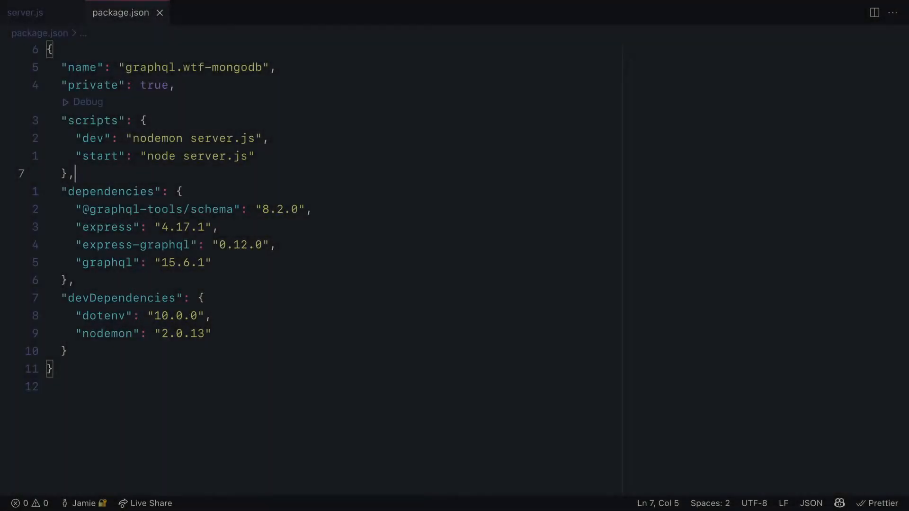
Scroll through the starter schema and resolvers in server.js, then view GraphiQL's Mutation docs
click(26, 12)
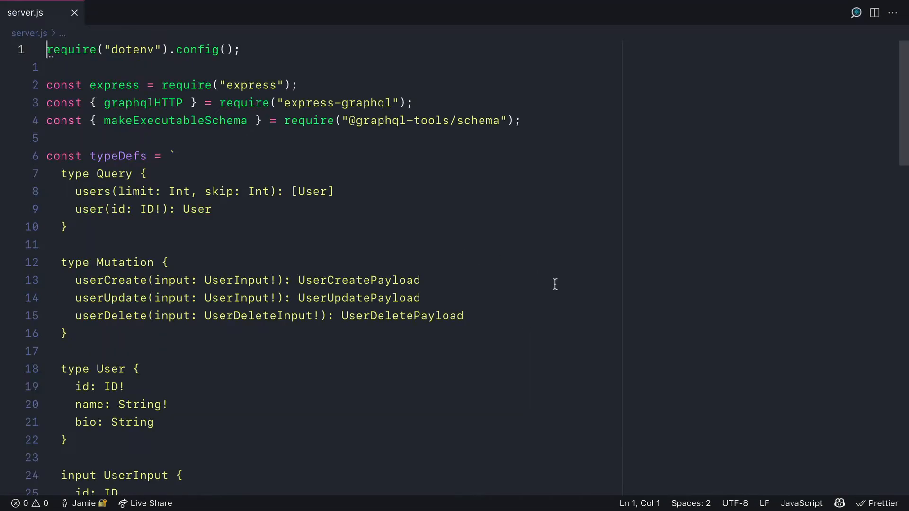
scroll(down, 3)
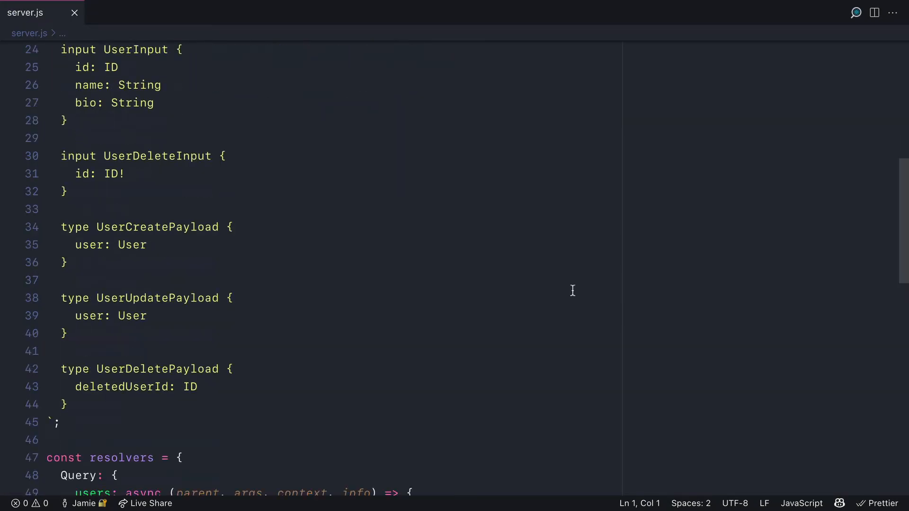
scroll(down, 3)
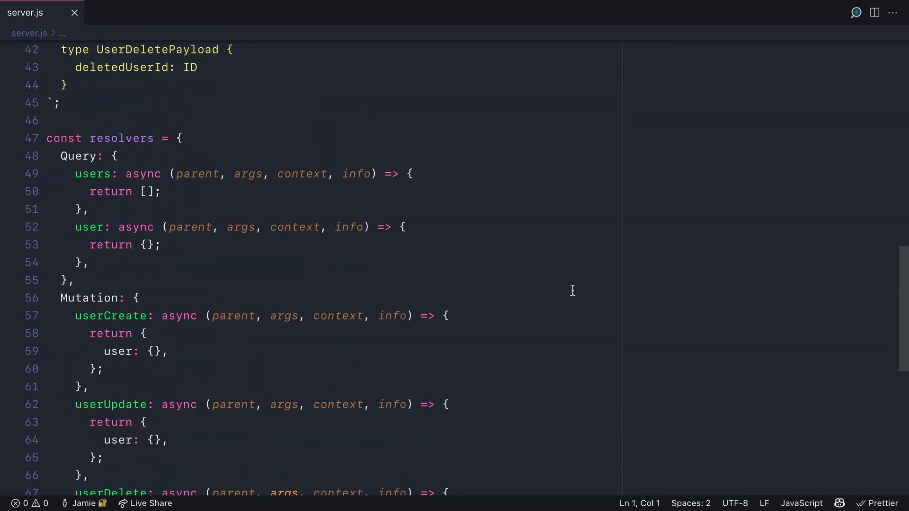
scroll(down, 3)
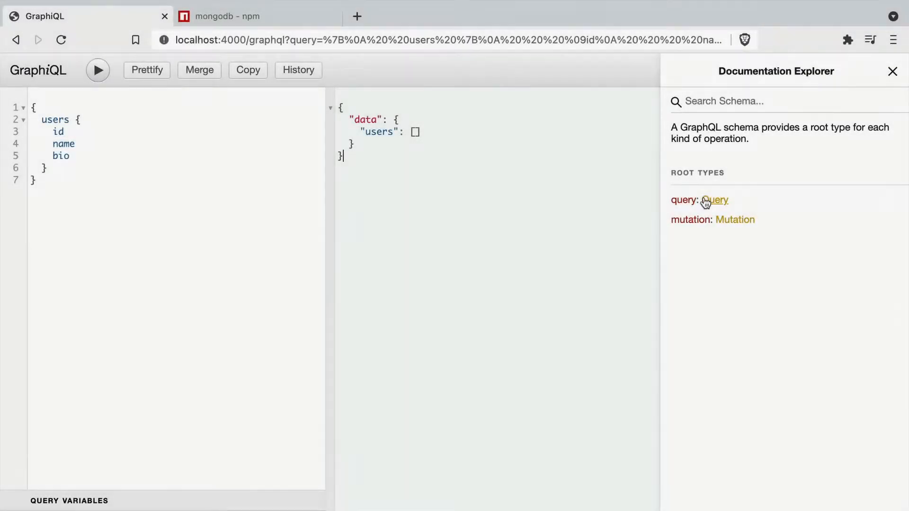
click(735, 219)
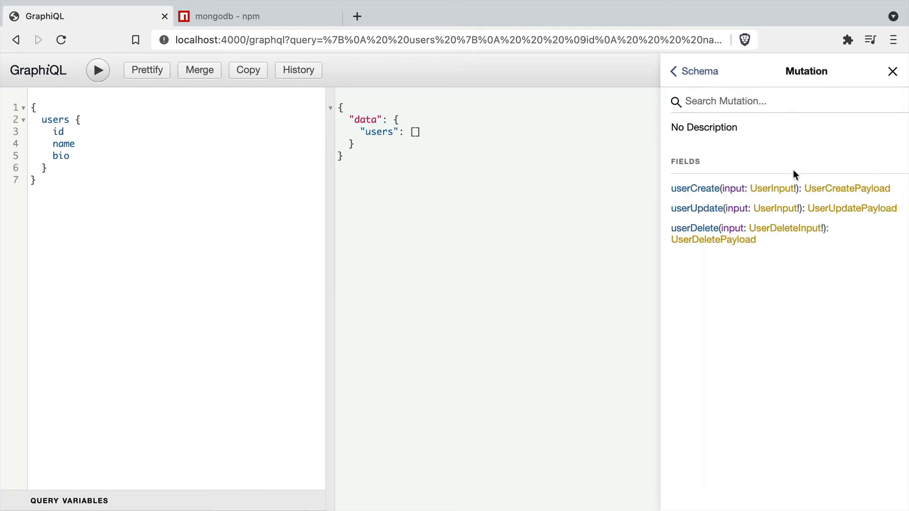
Read the mongodb npm package Readme for the MongoDB NodeJS Driver
click(236, 16)
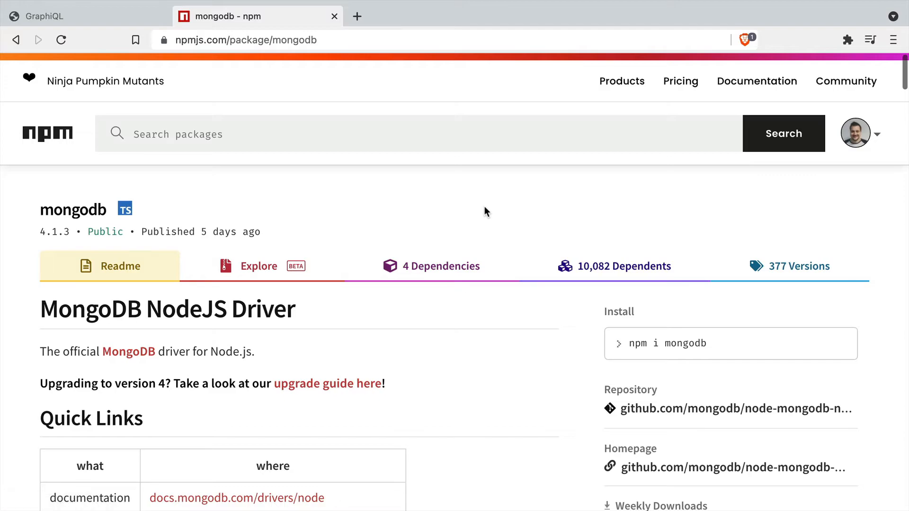
scroll(down, 3)
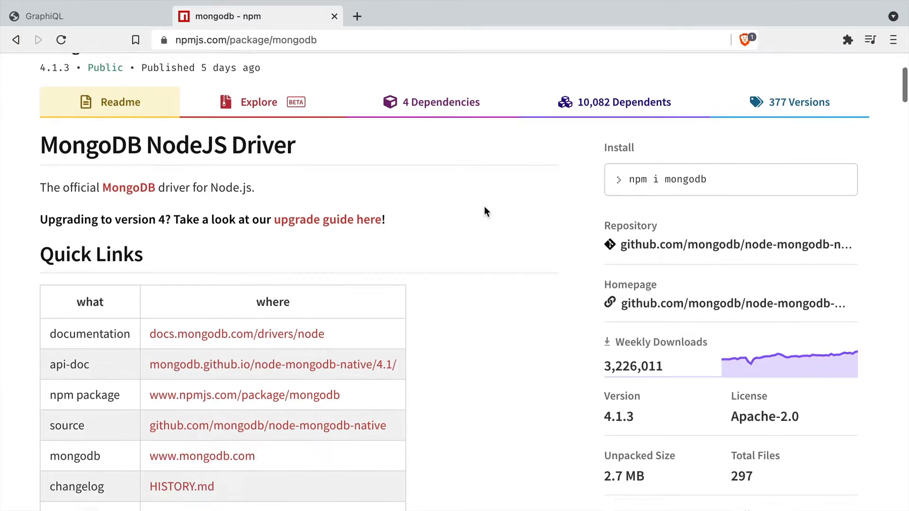
scroll(down, 3)
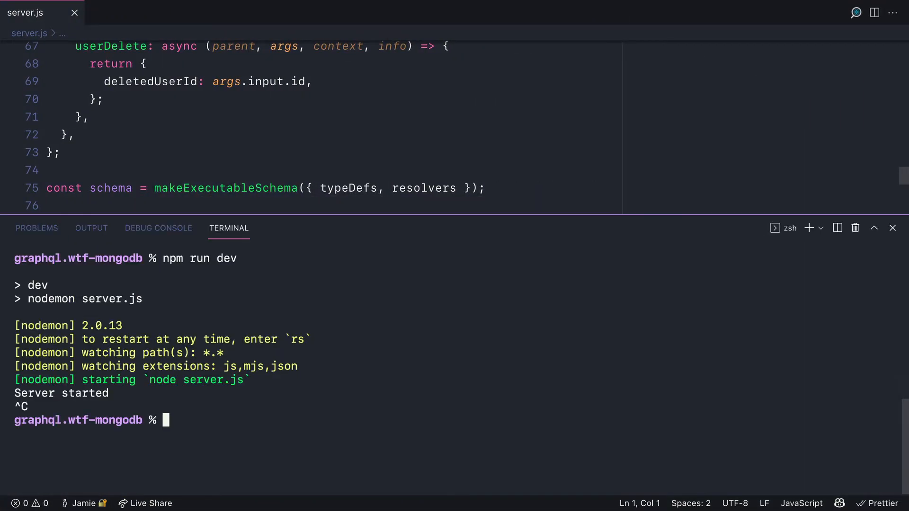
Run 'npm install mongodb -E', then start retyping the dev server command
text(npm install mongodb -E)
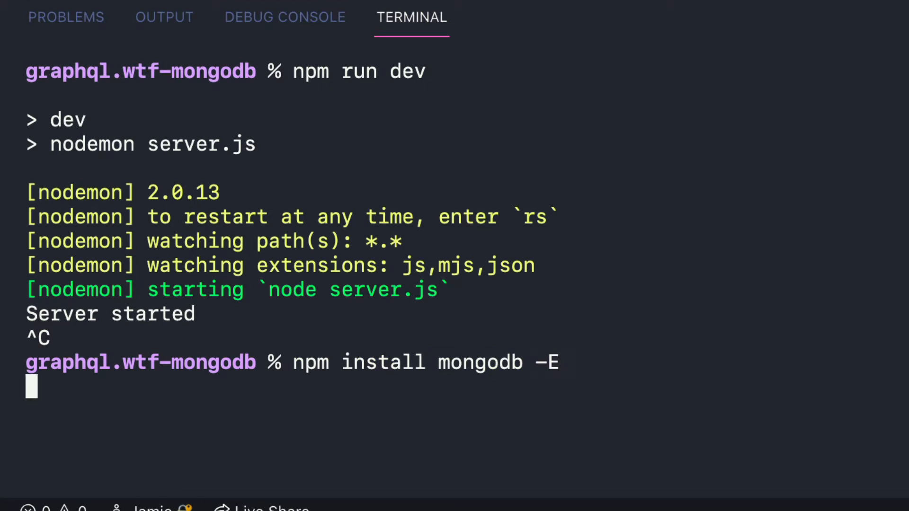
key(Return)
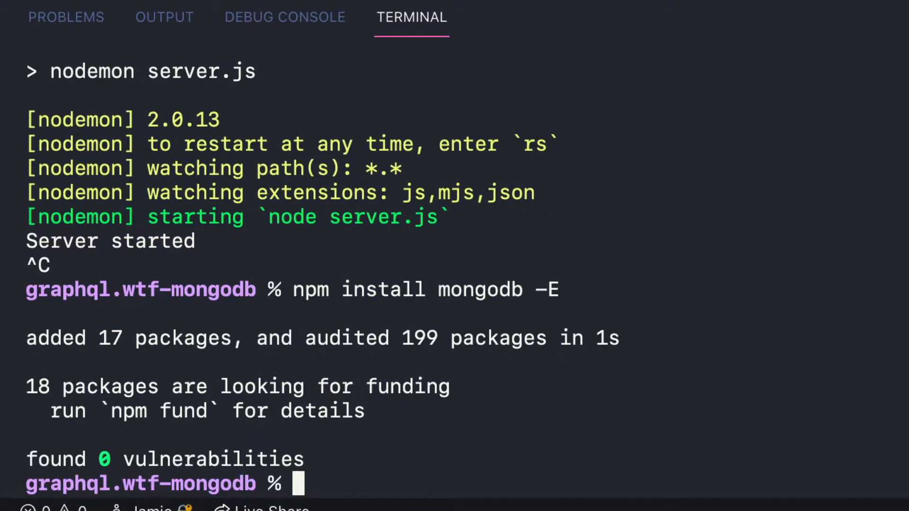
text(npm run d)
text(} catch ()
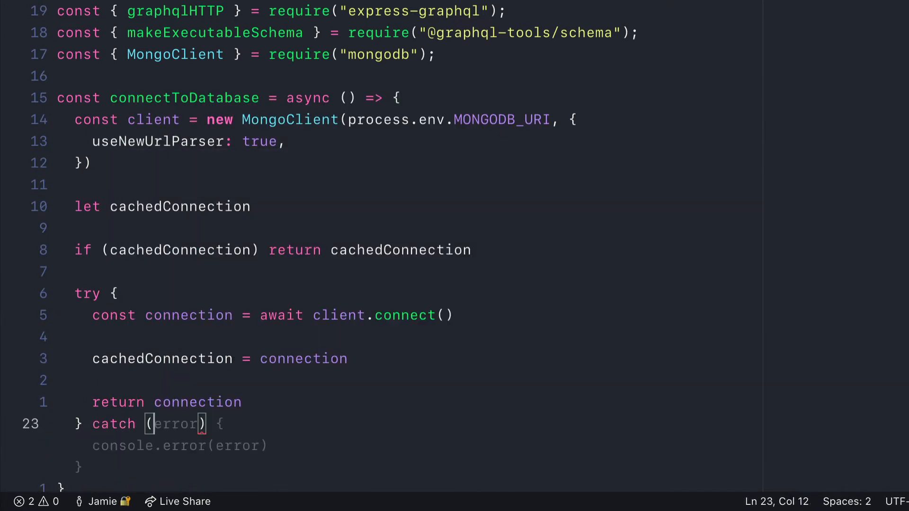
Finish the cached connectToDatabase helper and pass { mongo } as the graphqlHTTP context
text(context: {)
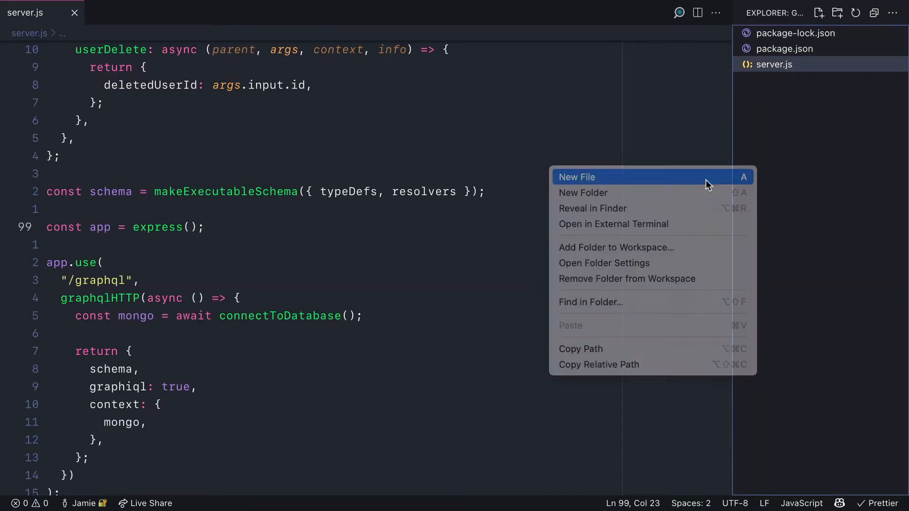
Create a .env file containing MONGODB_URI=mongodb://localhost:27017/wtf
click(576, 177)
text(.env)
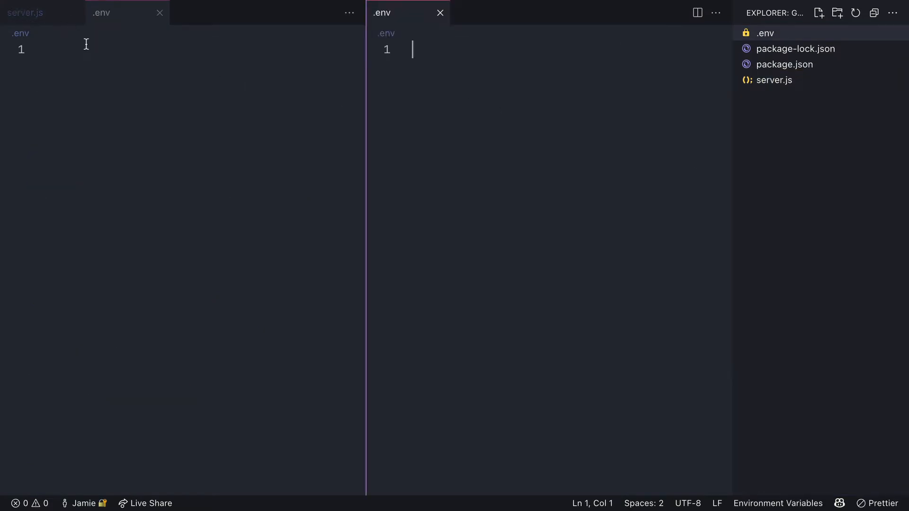
click(24, 13)
text(require("dotenv").config();)
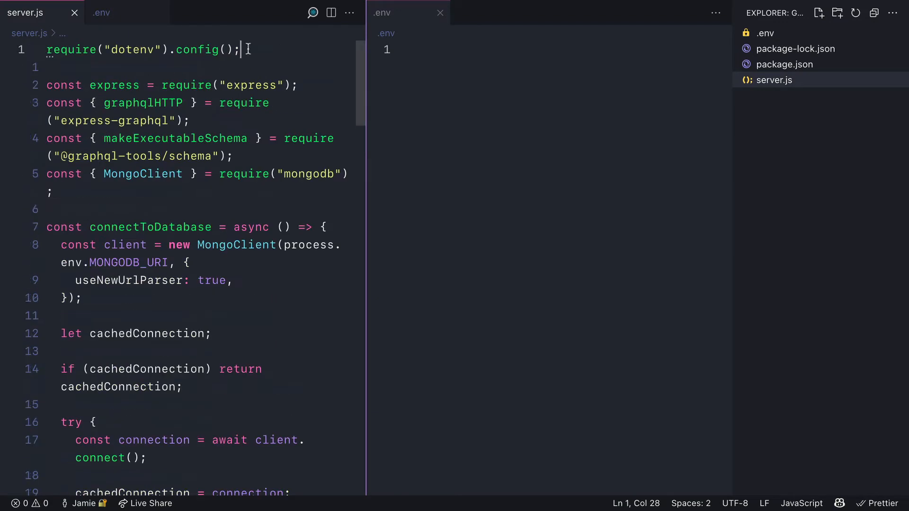
click(493, 99)
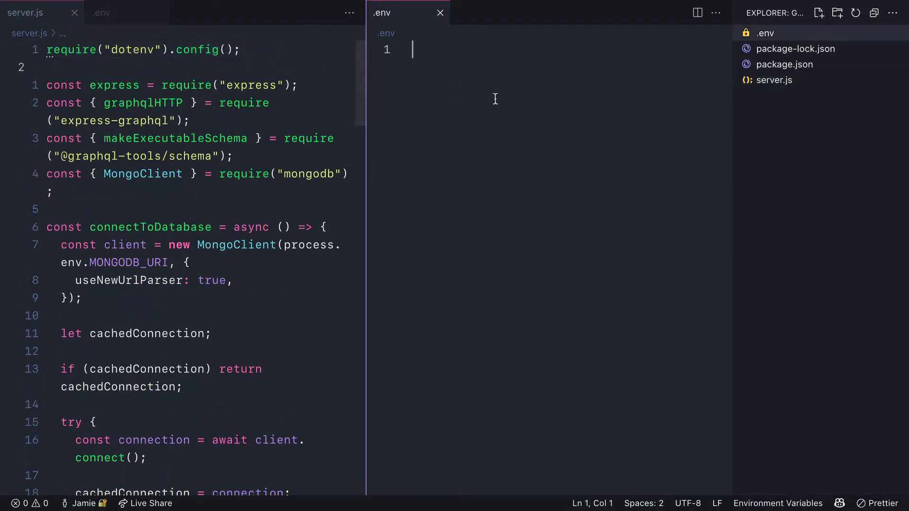
text(MONGODB_URI=mongodb://localhost:27017/wtf)
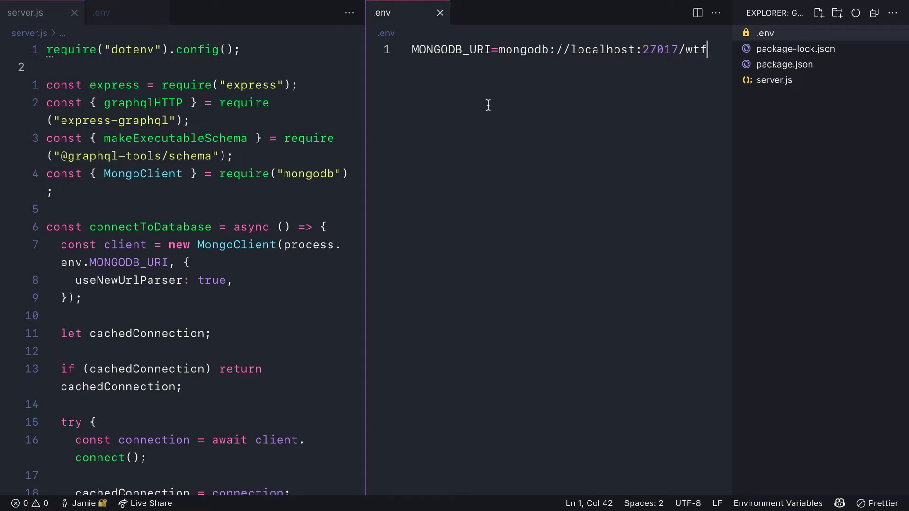
mouse_move(482, 100)
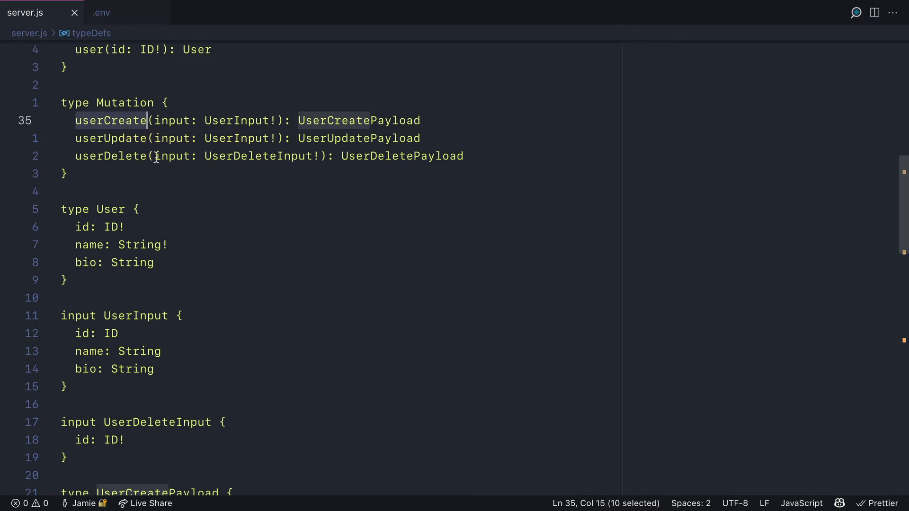
Open a blank line in the userCreate resolver and view server.js side by side
scroll(down, 3)
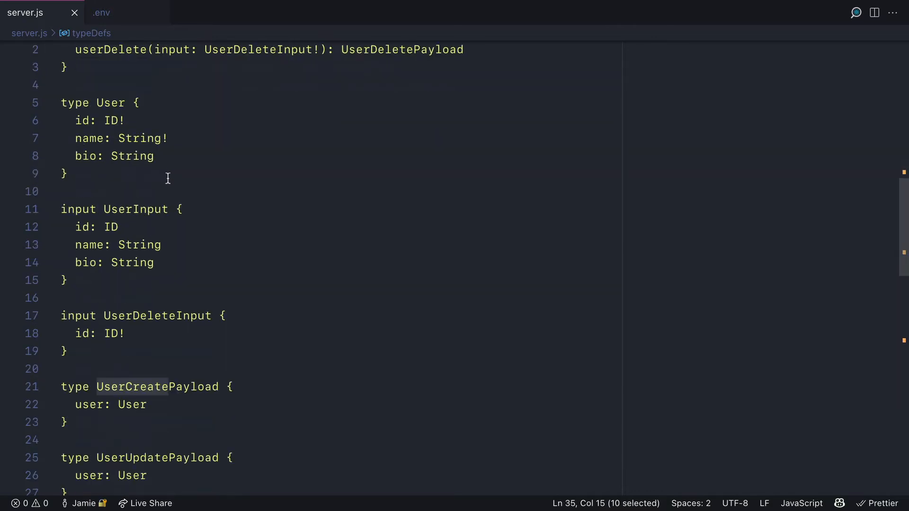
scroll(down, 3)
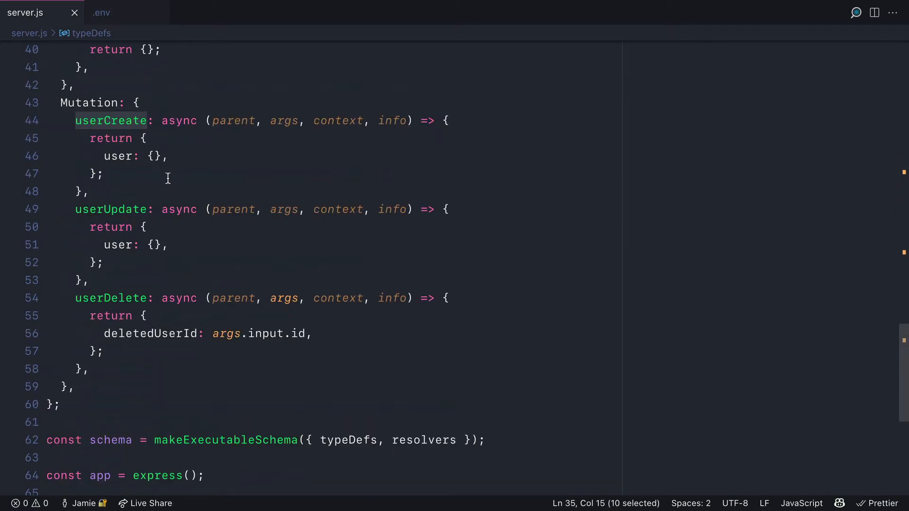
click(144, 138)
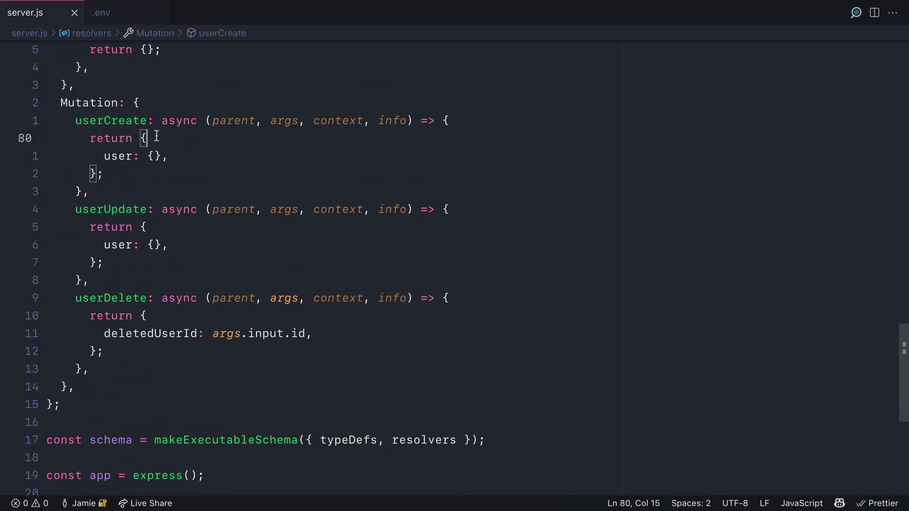
key(Enter)
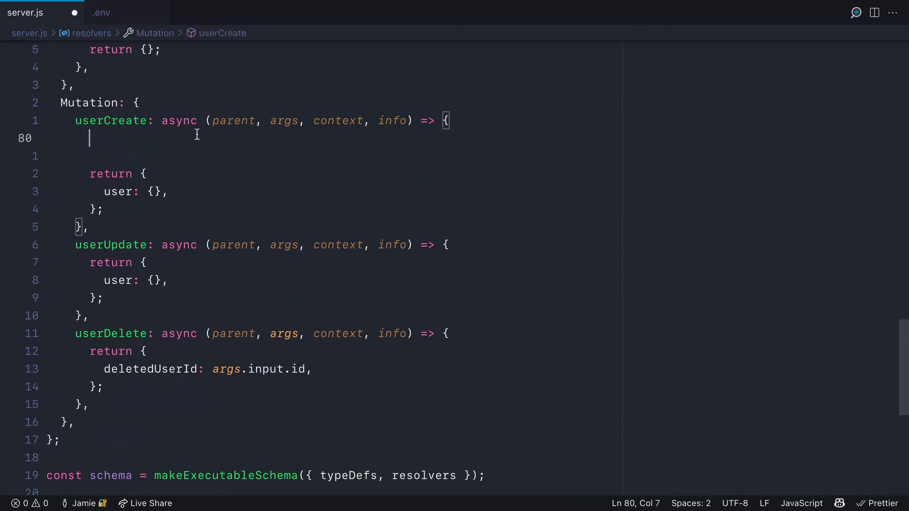
click(875, 12)
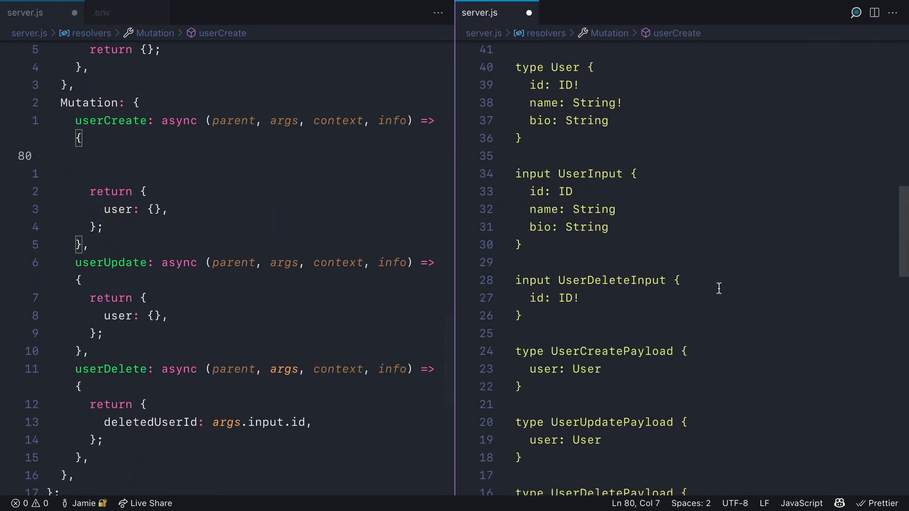
scroll(up, 3)
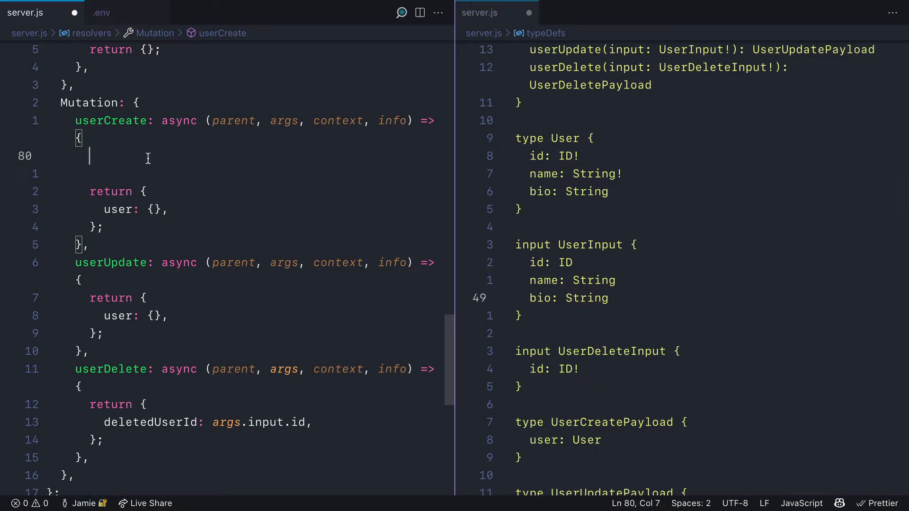
Insert args.input into the wtf-mongodb users collection and return id: insertedId
text(const {insertedId+ = await c)
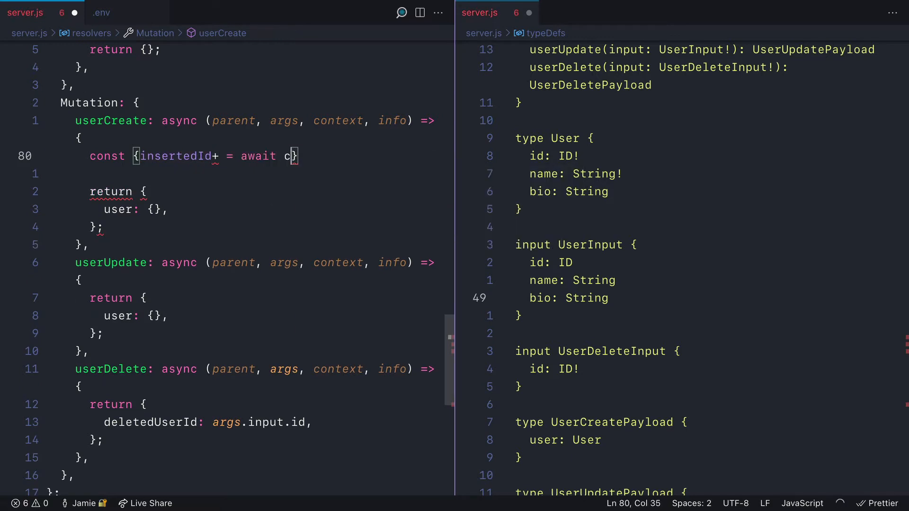
text(ontext.mongo.)
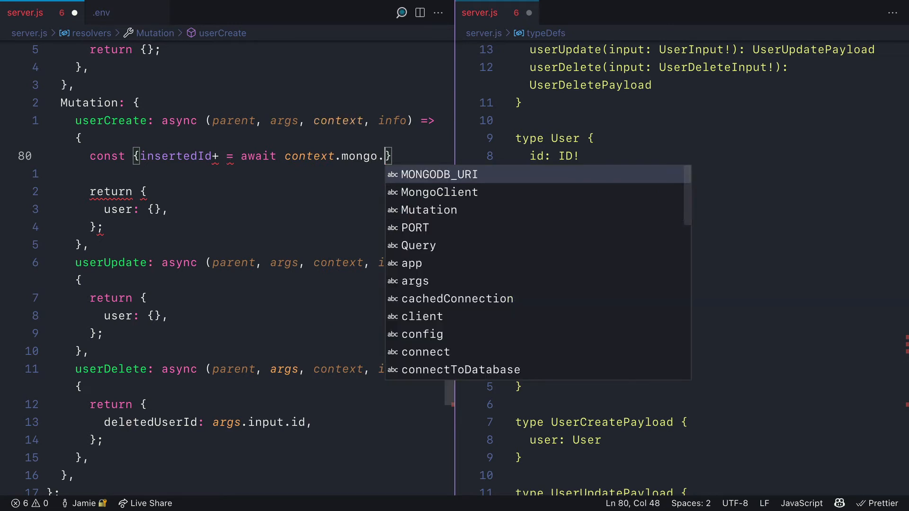
text(db('w'))
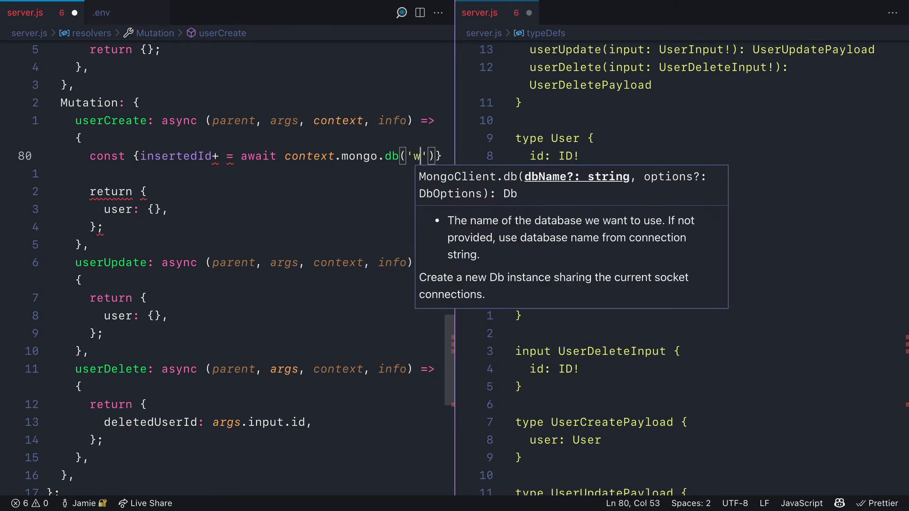
text(tf-mongodb)
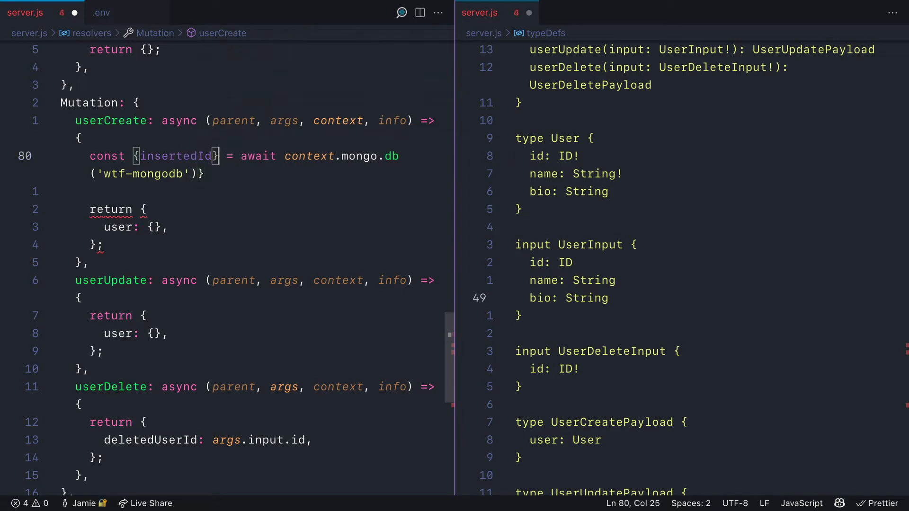
text(.collection('users').insertOne(args.input))
click(254, 130)
text({ input )
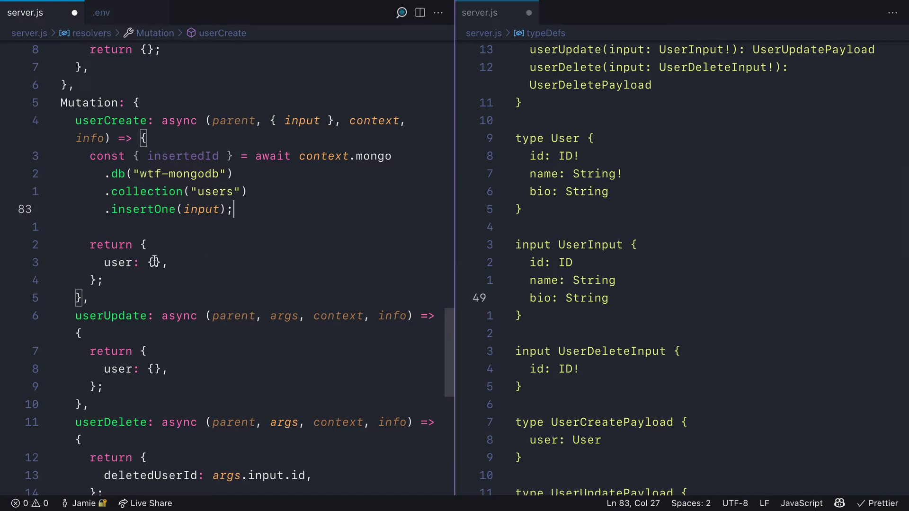
text(id: insertedId,)
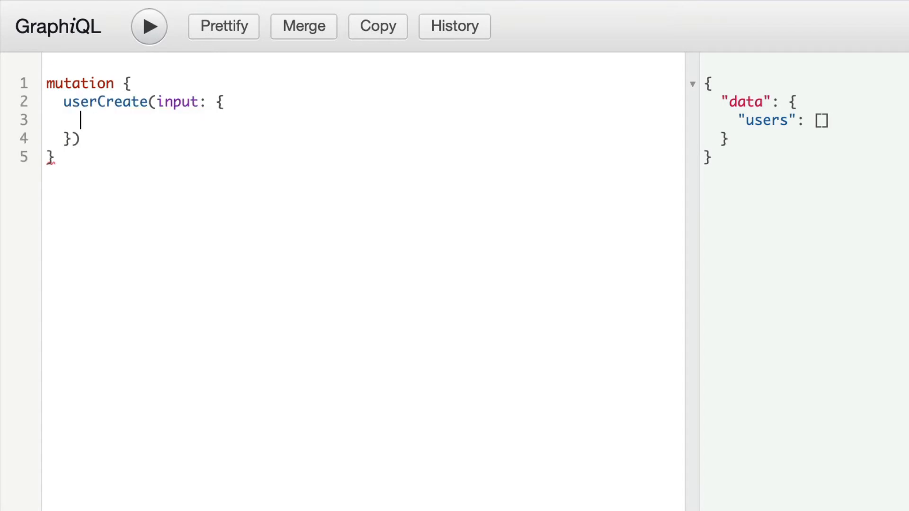
Run a userCreate mutation for name "Jamie" with bio, returning id, name and bio
text(name: "Jamie",)
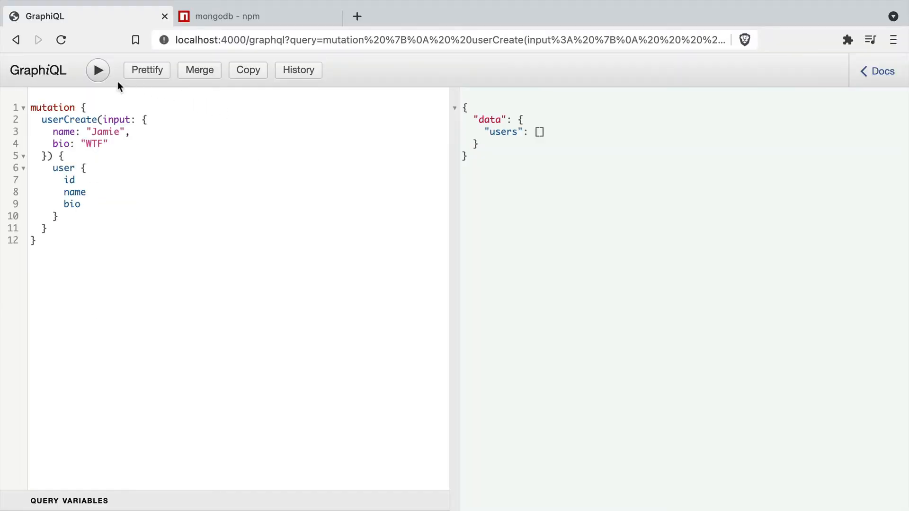
click(98, 70)
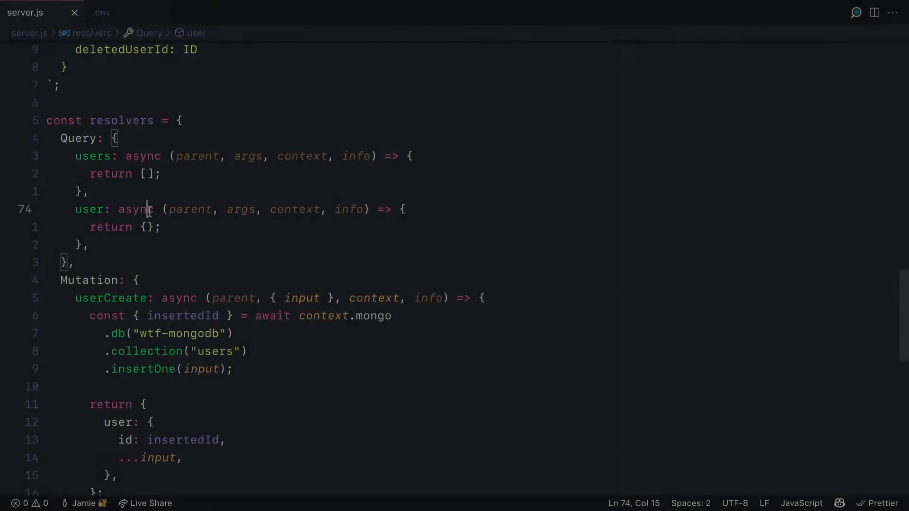
Write the user resolver: findOne by ObjectId in wtf-mongodb users, returning { id, ...user }
key(Enter)
text(const {_id, ...user} = context.mongo.db(')
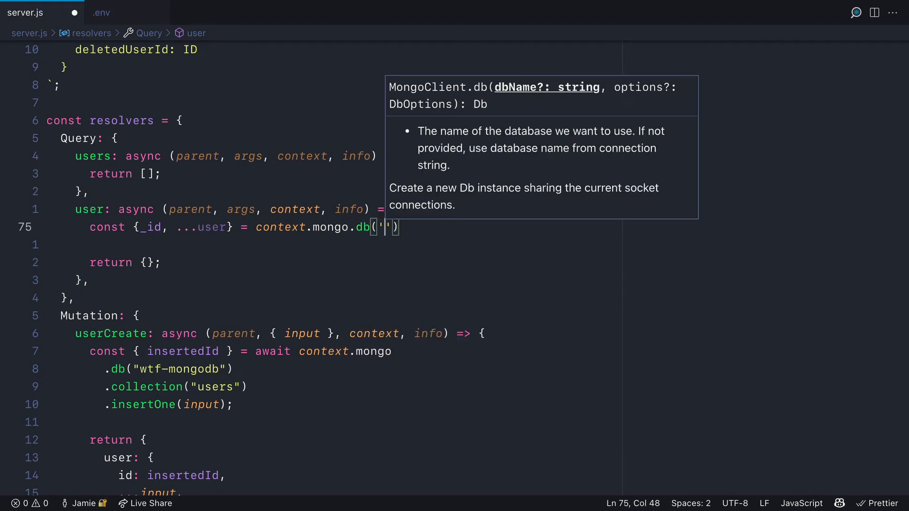
text(wtf-mono)
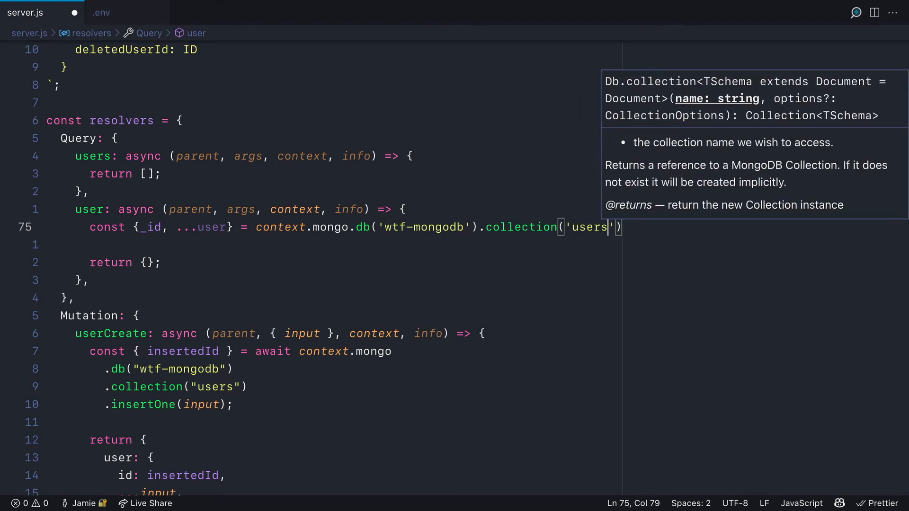
text(.findOne({_id: args.id});)
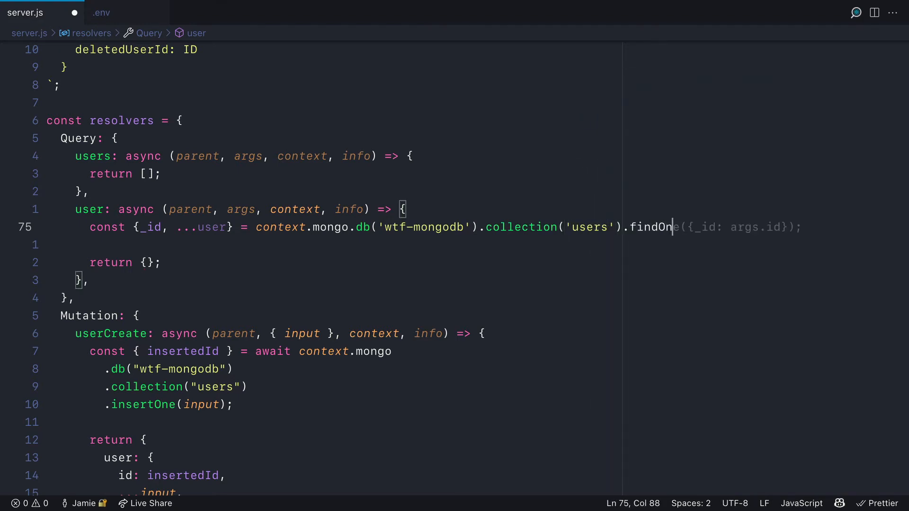
key(Enter)
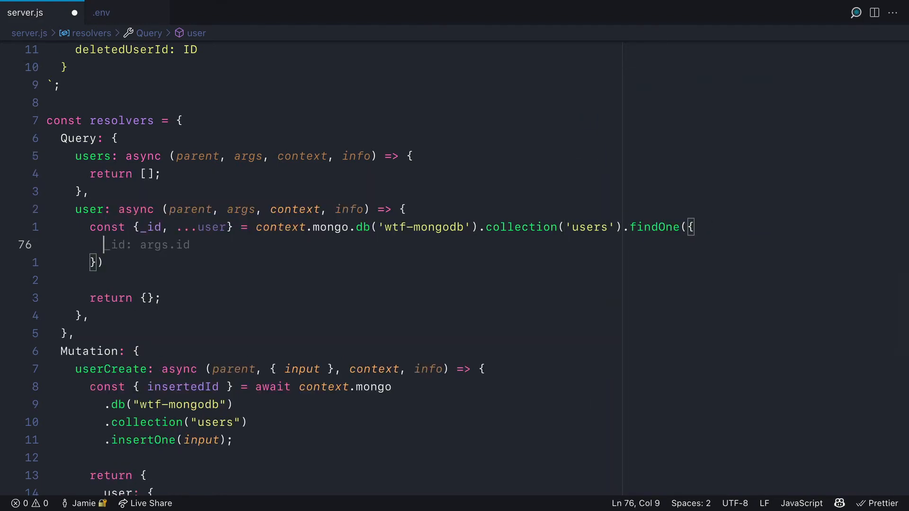
text(ObjectId(id),)
click(241, 209)
text({ id )
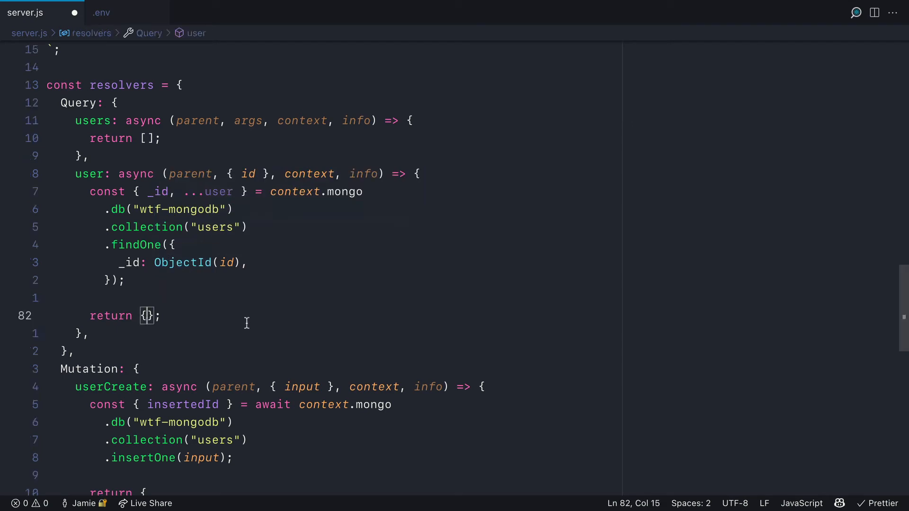
text(id,)
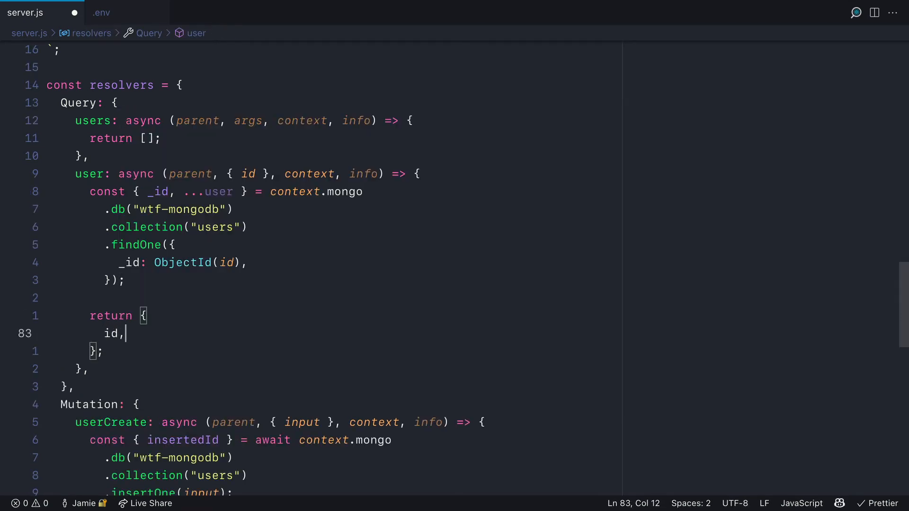
text(...user,)
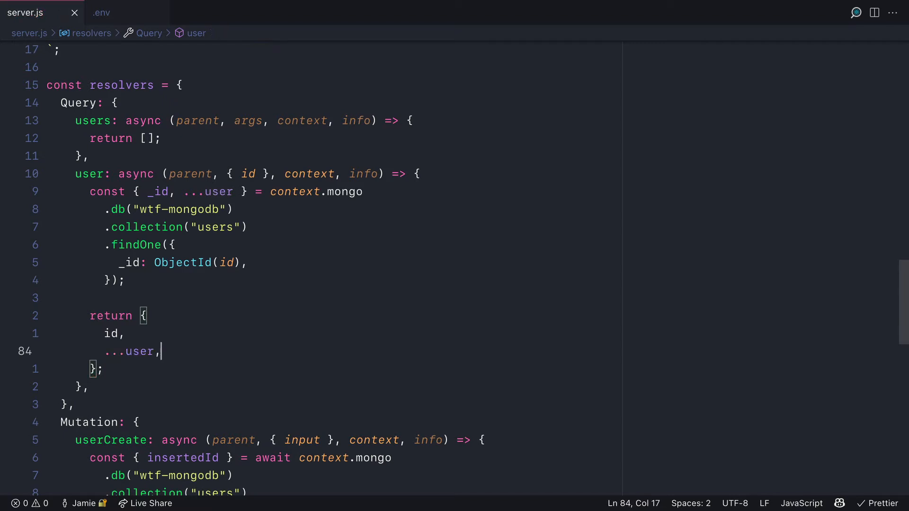
mouse_move(210, 245)
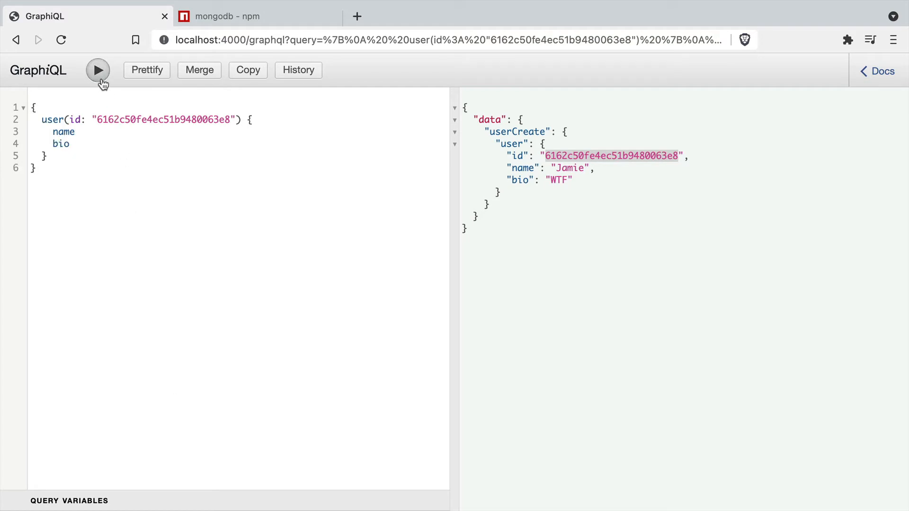
Execute user(id: "6162c50fe4ec51b9480063e8") requesting name and bio
click(97, 70)
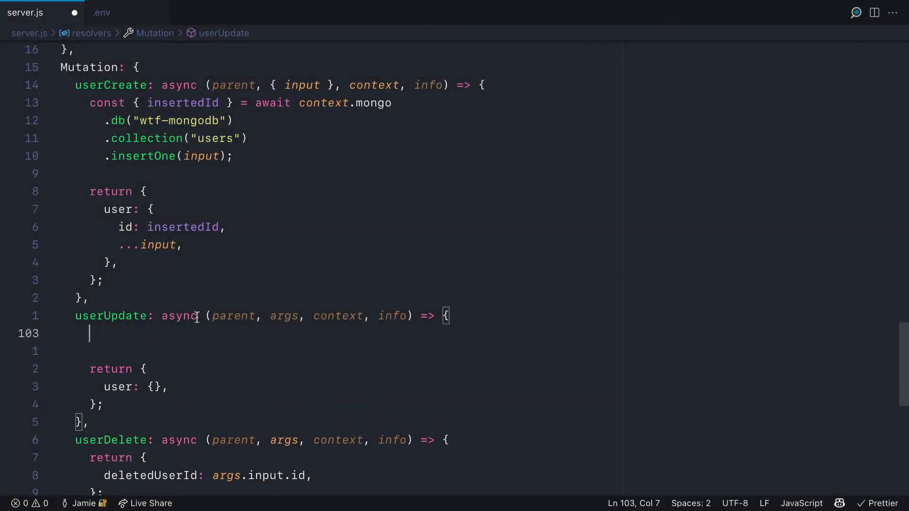
In userUpdate, destructure args.input and findOne the existingUser from wtf-mongodb users
text(const { _id, ...user } = await context.mongo)
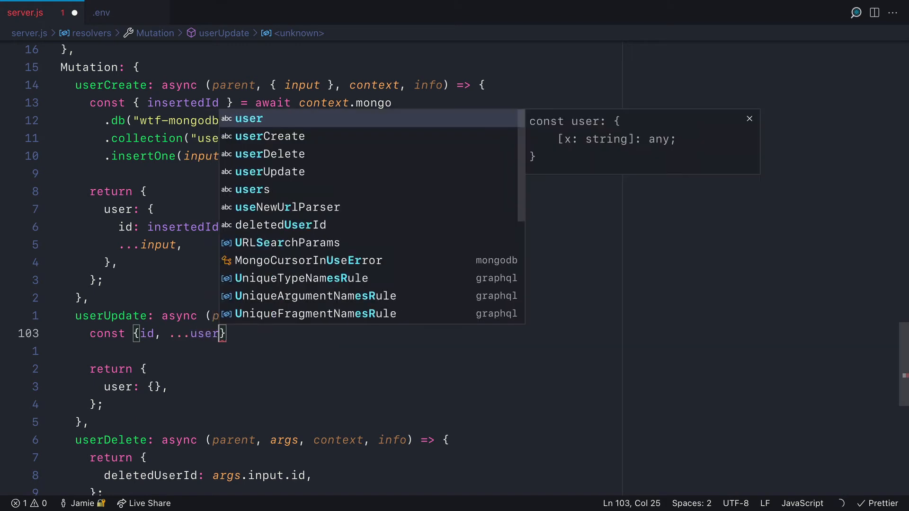
text(= args.input;)
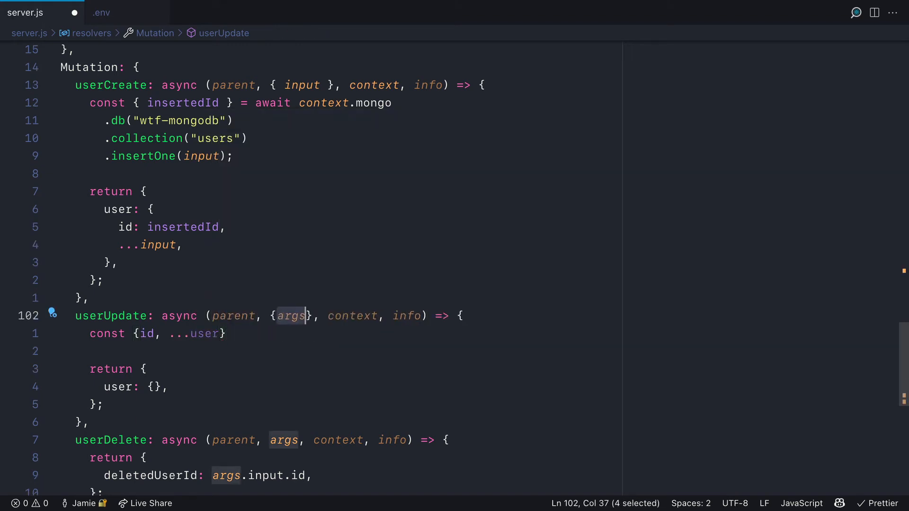
text(input)
text(const {)
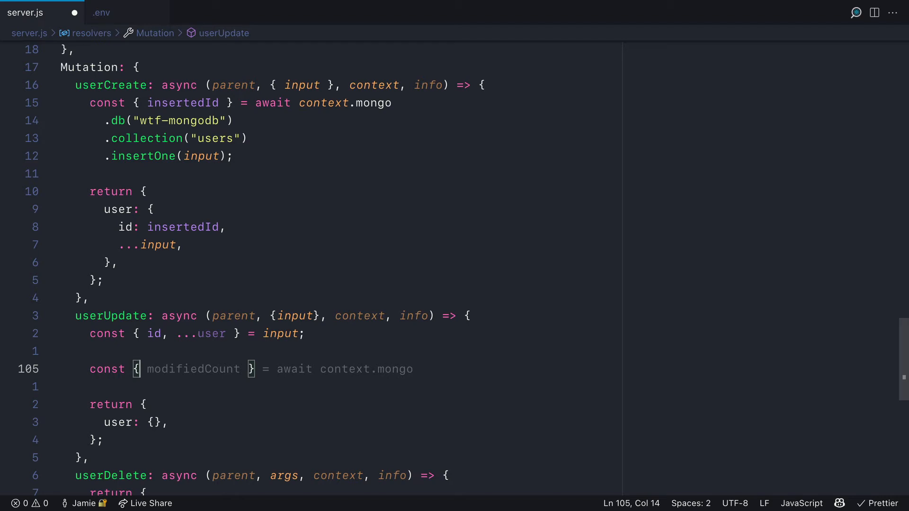
text(_id, ...e)
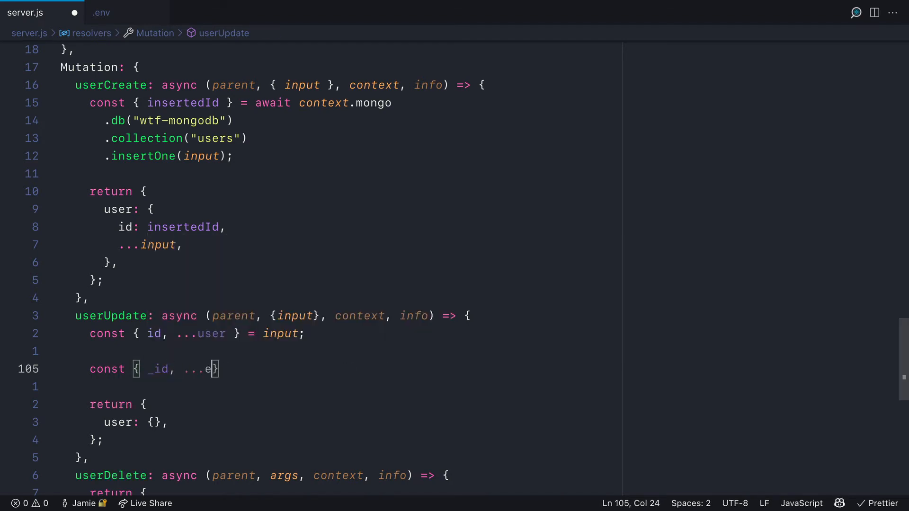
text(xistingUser} = a)
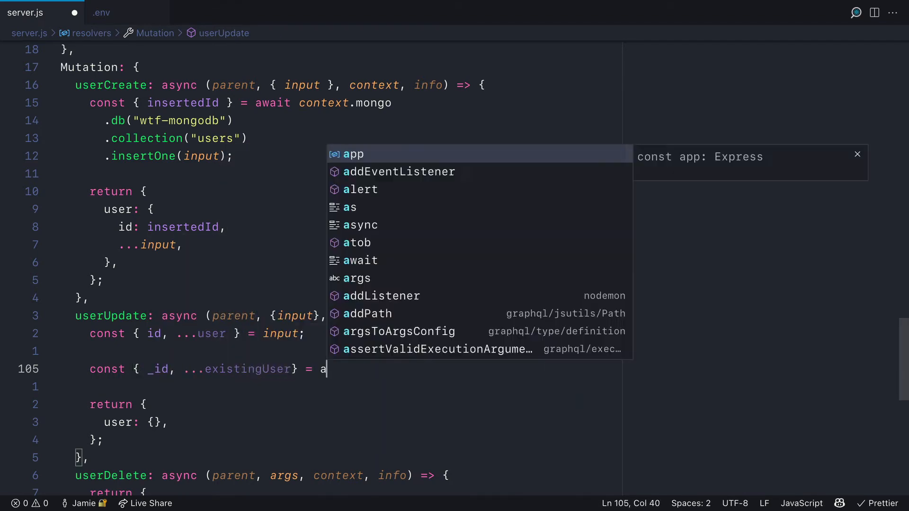
text(wait context.)
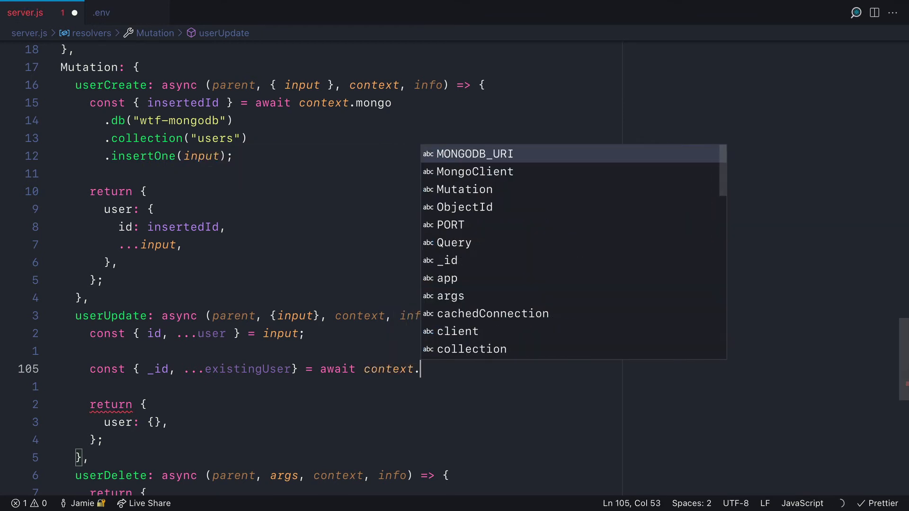
text(mongo.db()
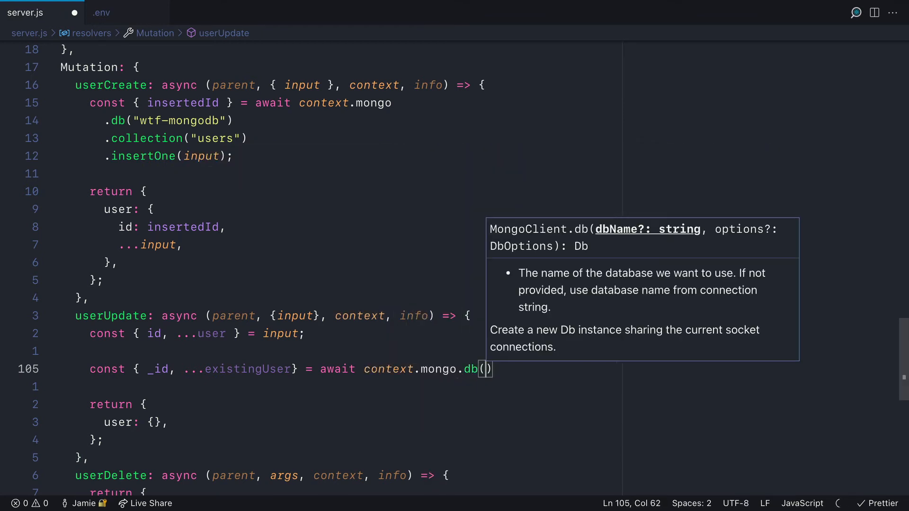
text('wtf-mongodb')
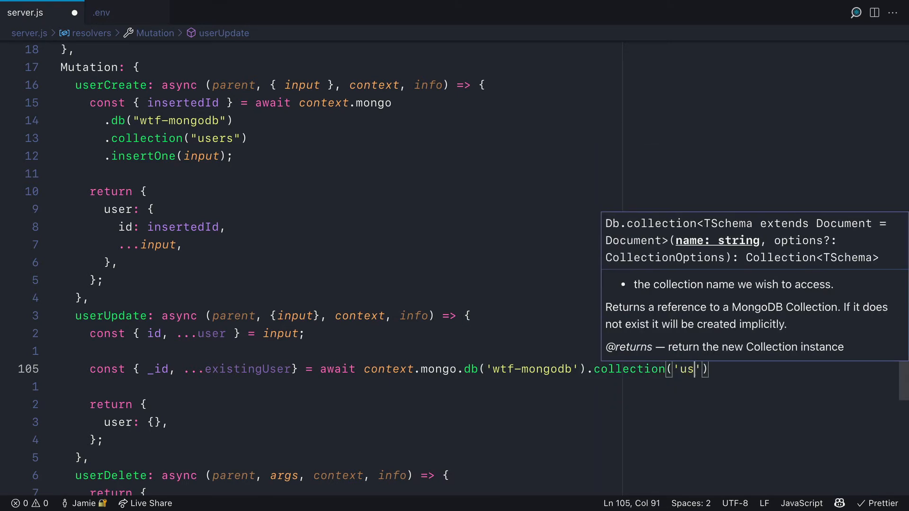
text(ers').findOne()
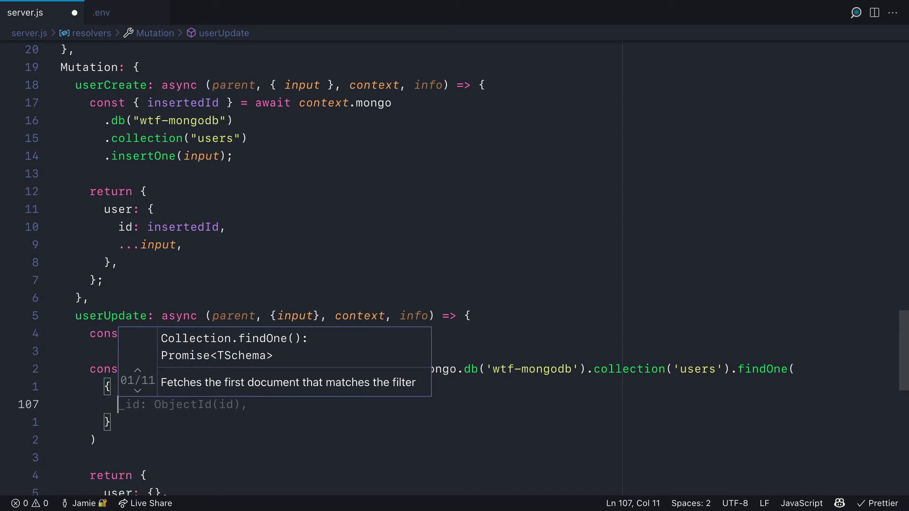
text(_id: ObjectId(id),)
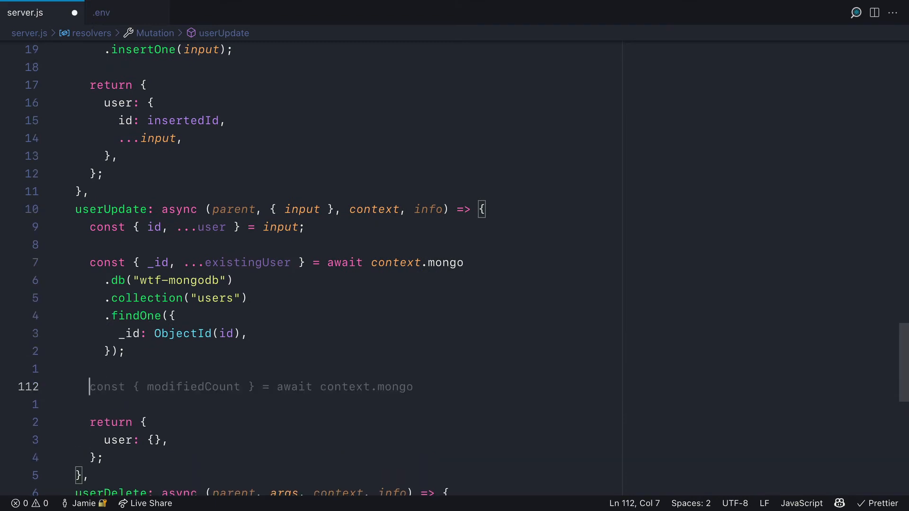
Apply updateOne with $set: user and return { id, ...existingUser, ...user }
text(await context.mono)
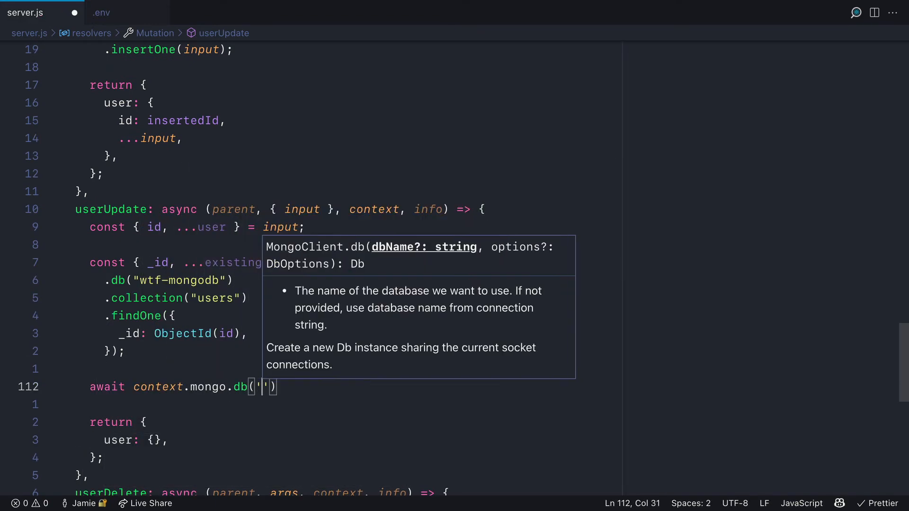
text(wtf-mongodb').collection('users').updateOne({)
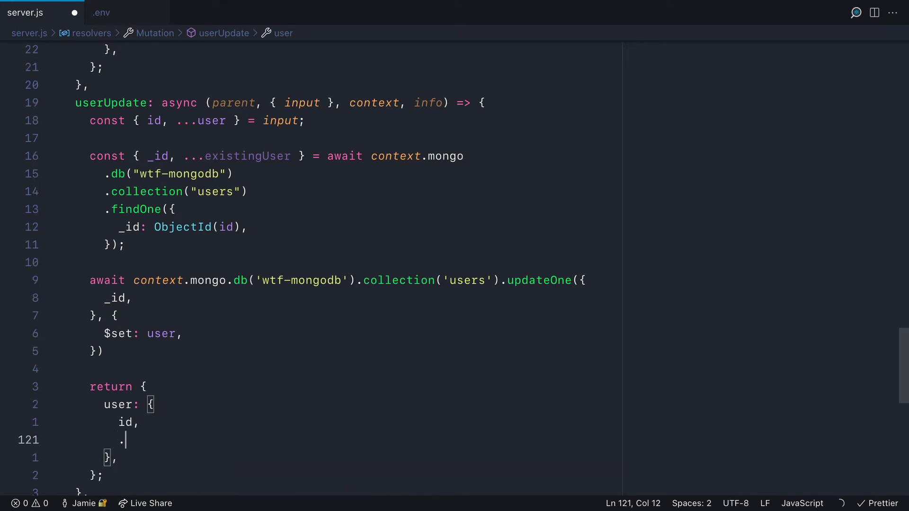
text(...existingUser,)
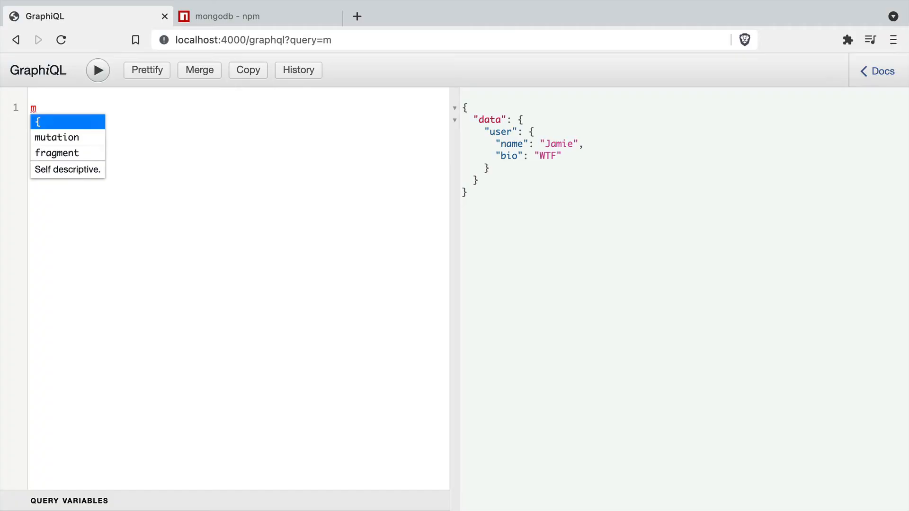
Run userUpdate renaming user 6162c50fe4ec51b9480063e8 to "Updated name", returning id, name and bio
click(57, 138)
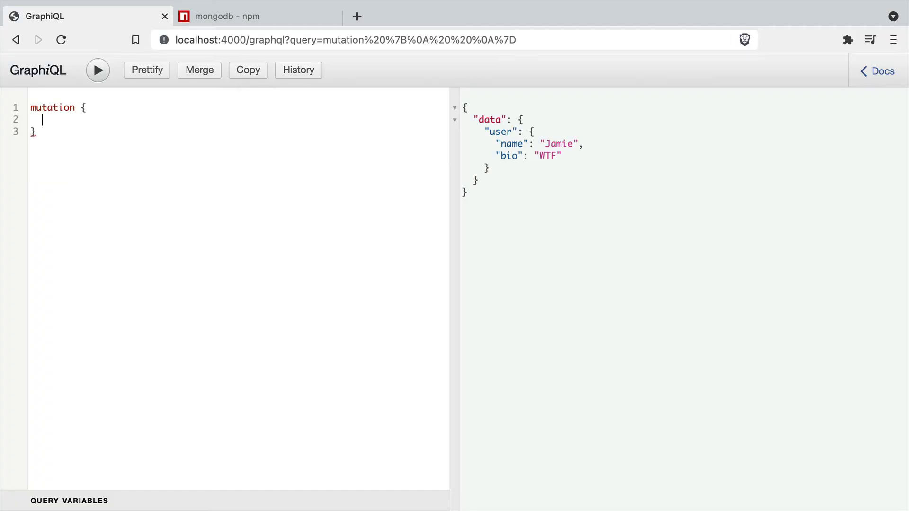
text(userUpdate(input: {)
text(id)
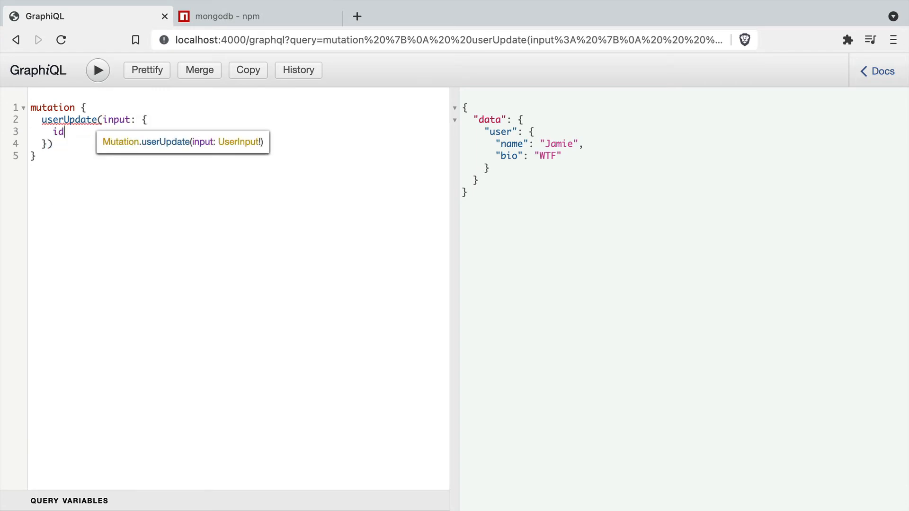
text(: "6162c50fe4ec51b9480063e8",)
text(name)
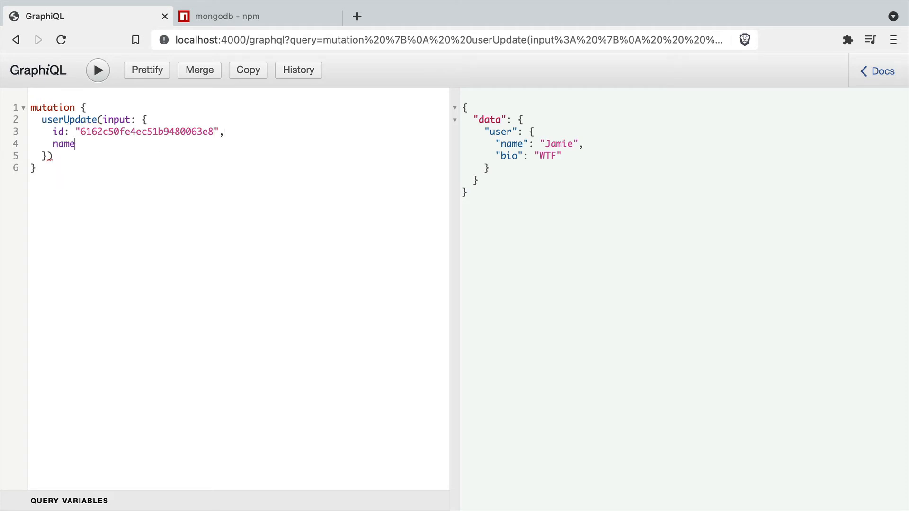
text(: "Updated name)
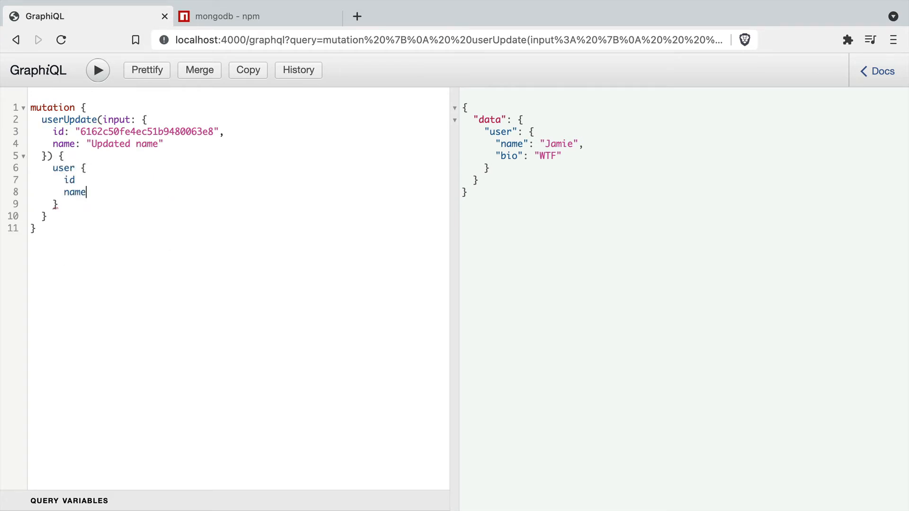
text(bio)
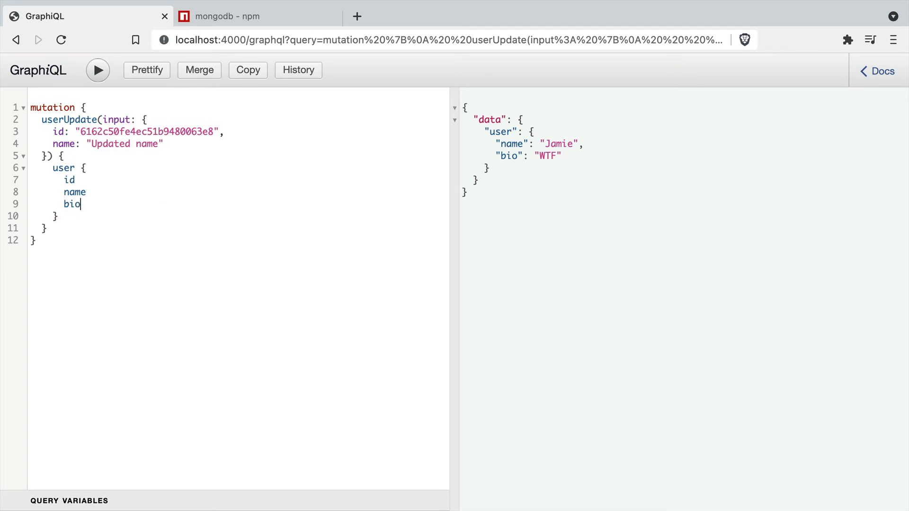
click(97, 70)
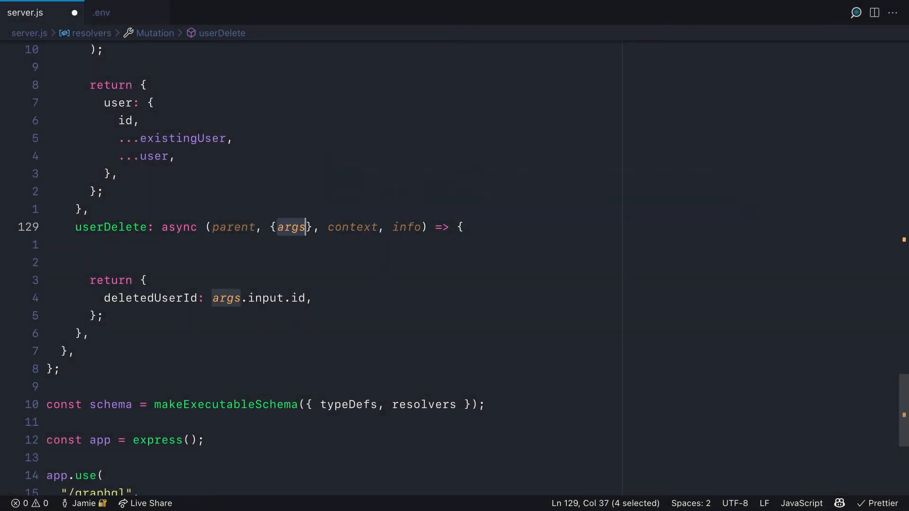
Have userDelete await deleteOne on the 'users' collection, filtered by _id ObjectId(id)
text(const {id)
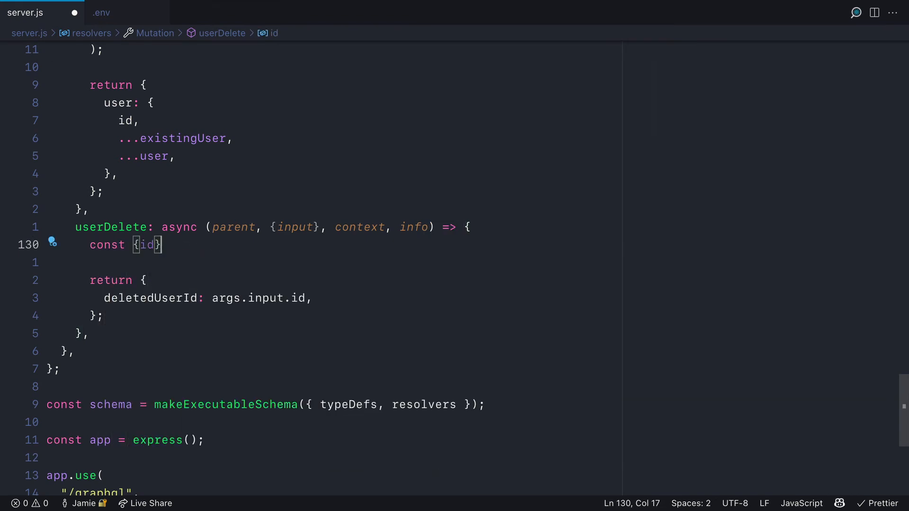
text(await context)
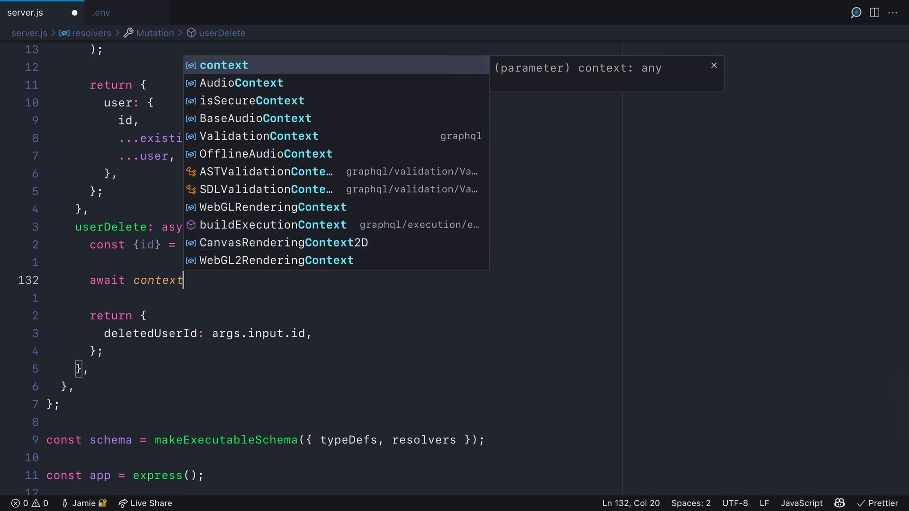
text(.mongo.db('wtf-mongodb').collection()
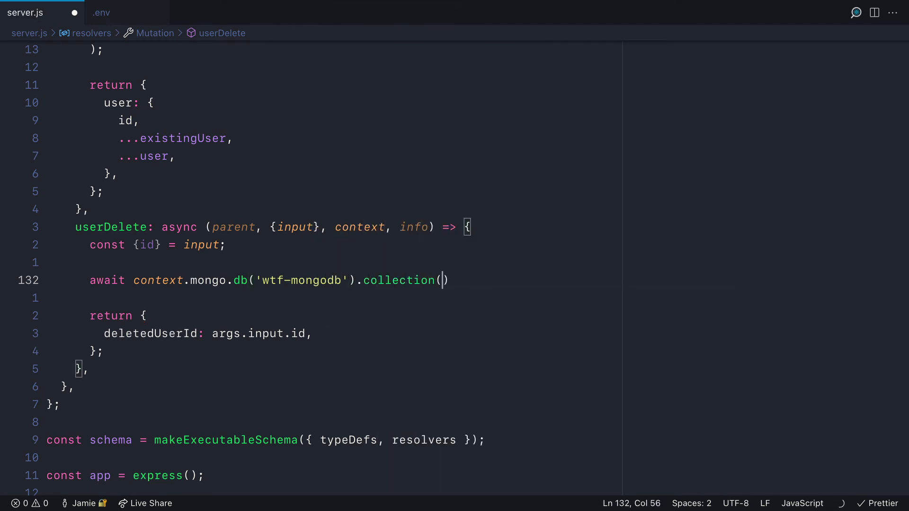
text('users').deleteOne())
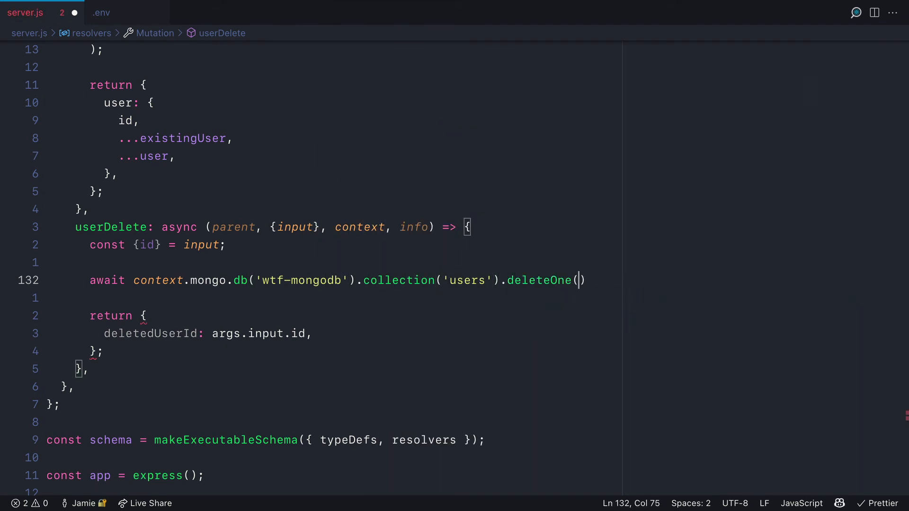
text({)
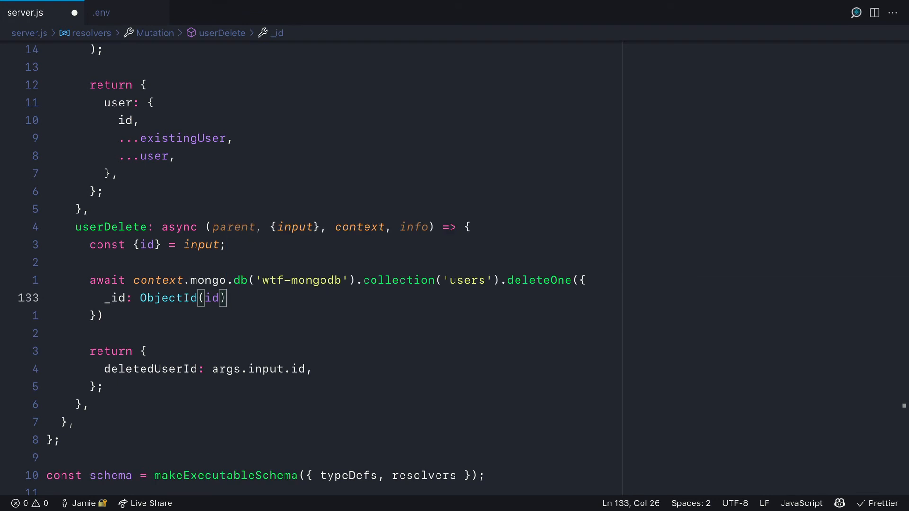
mouse_move(761, 361)
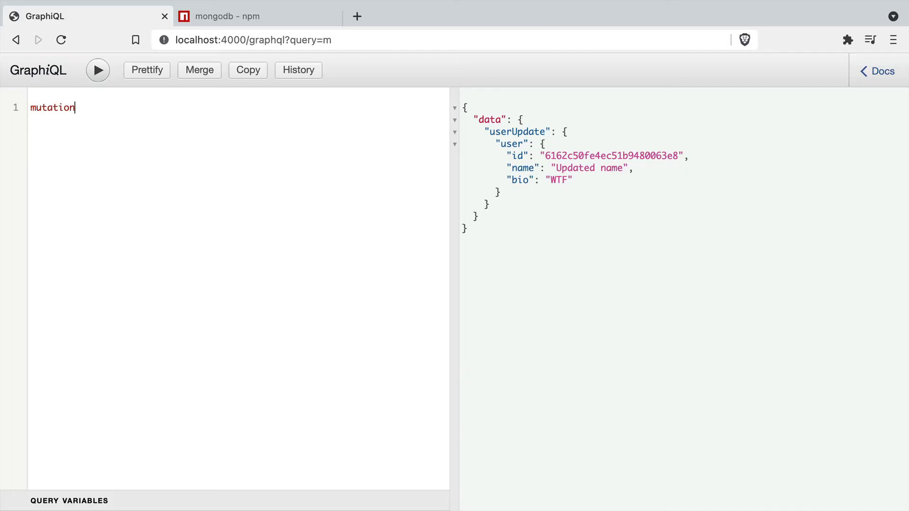
Run userDelete with input id "6162c50fe4ec51b9480063e8", requesting deletedUserId
text({)
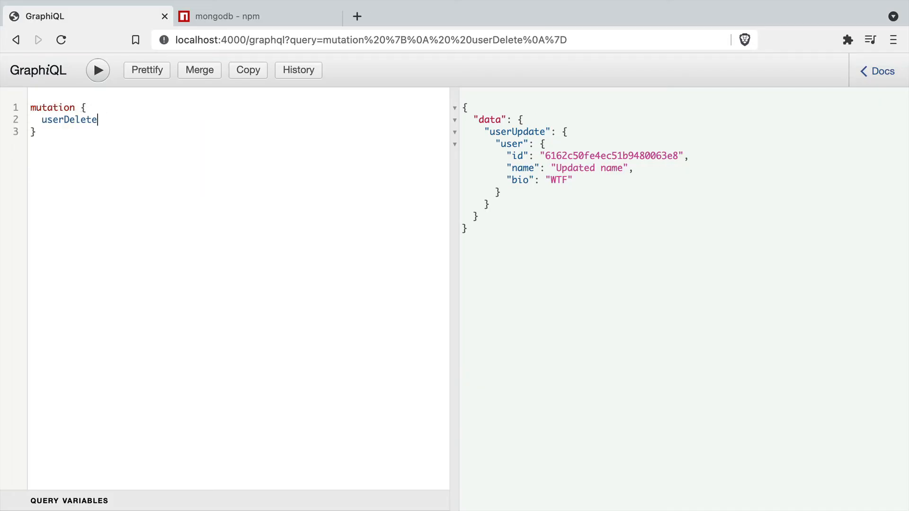
text((input: {)
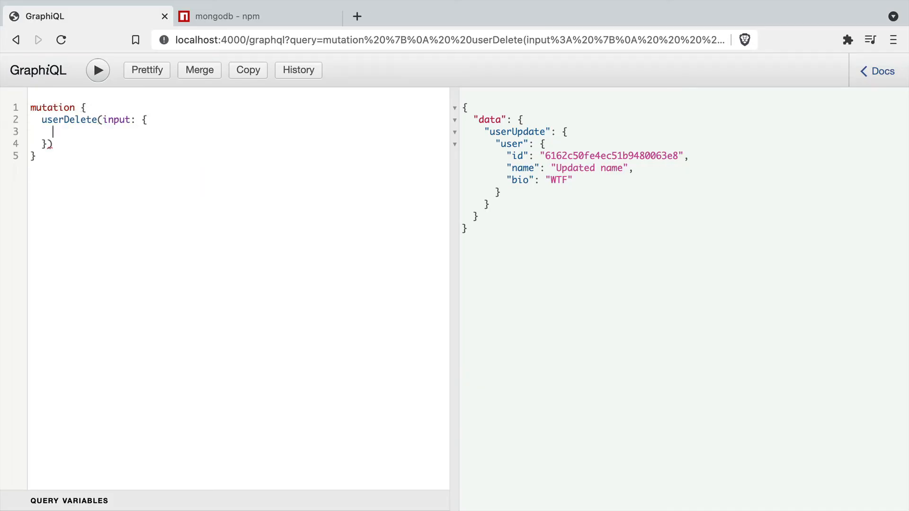
text(id:"6162c50fe4ec51b9480063e8")
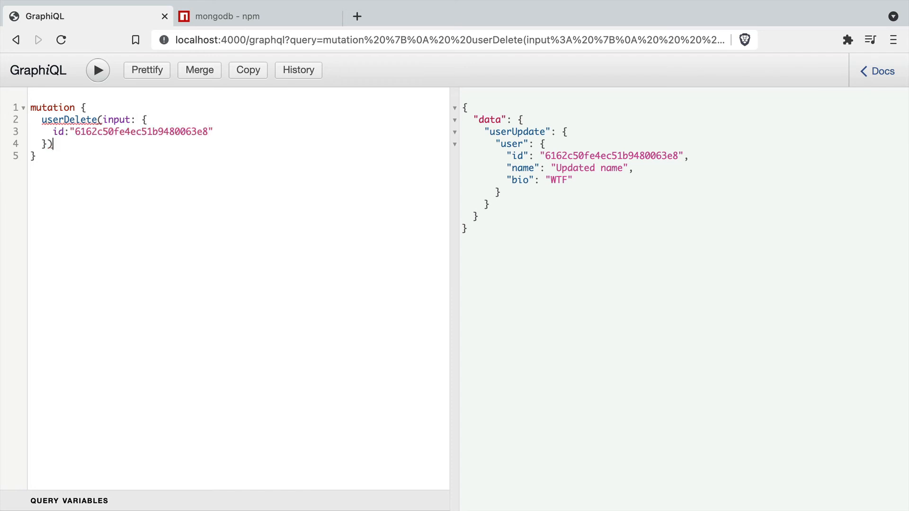
text({)
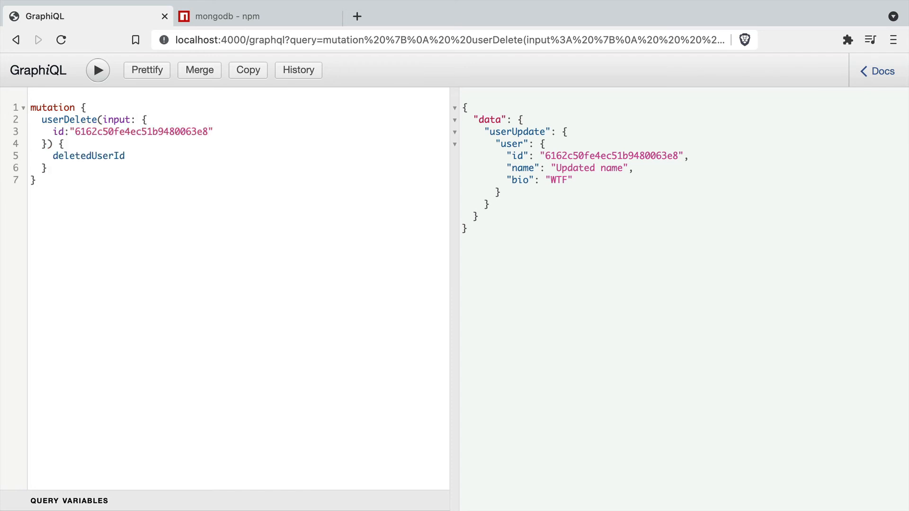
click(98, 70)
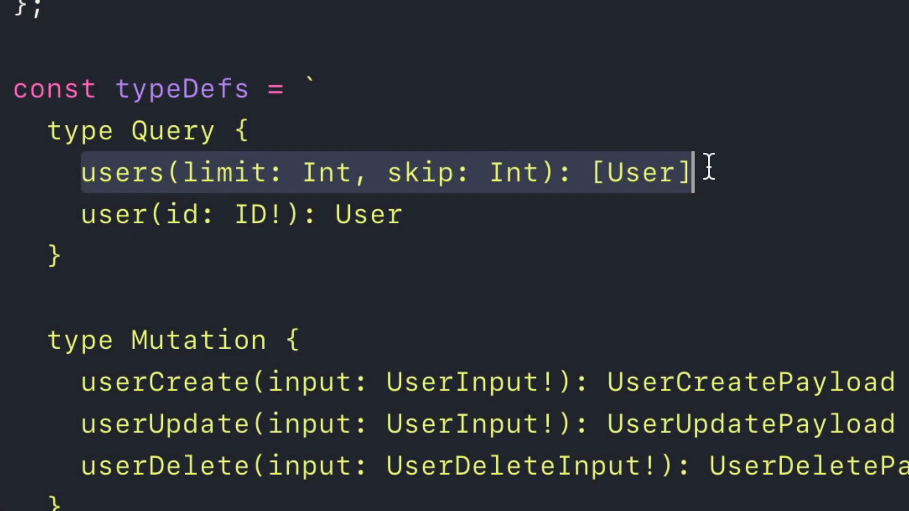
Have the users resolver return data from find() on users, mapping _id to id, via toArray()
click(197, 172)
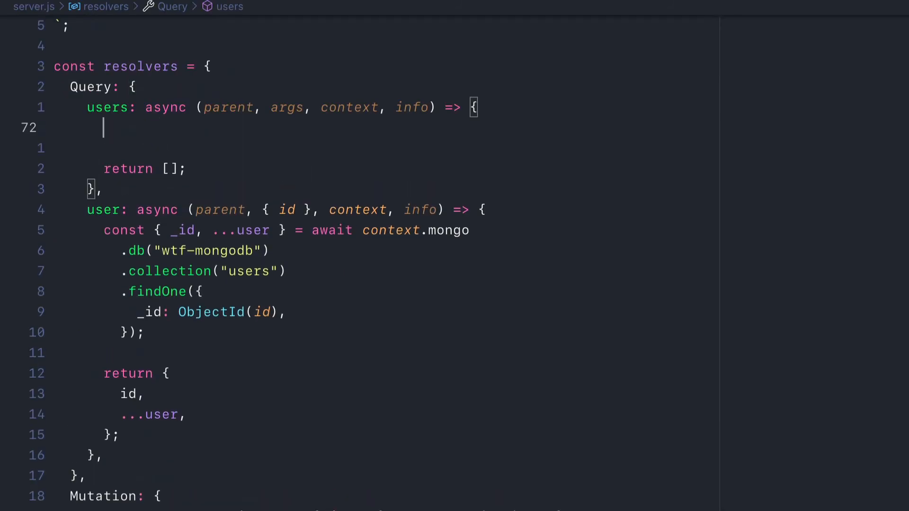
text(const data =)
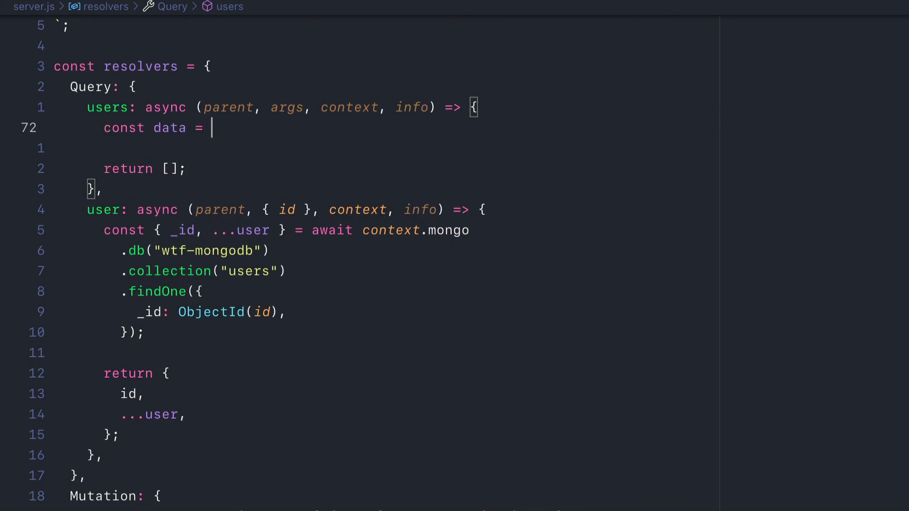
text(await context.mongo.db('wtf-mongodb').collection('users)
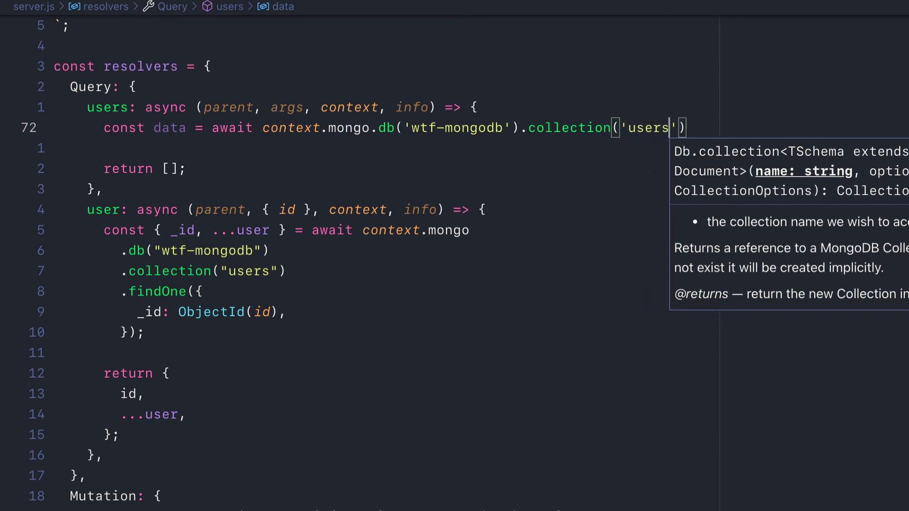
text(.find()
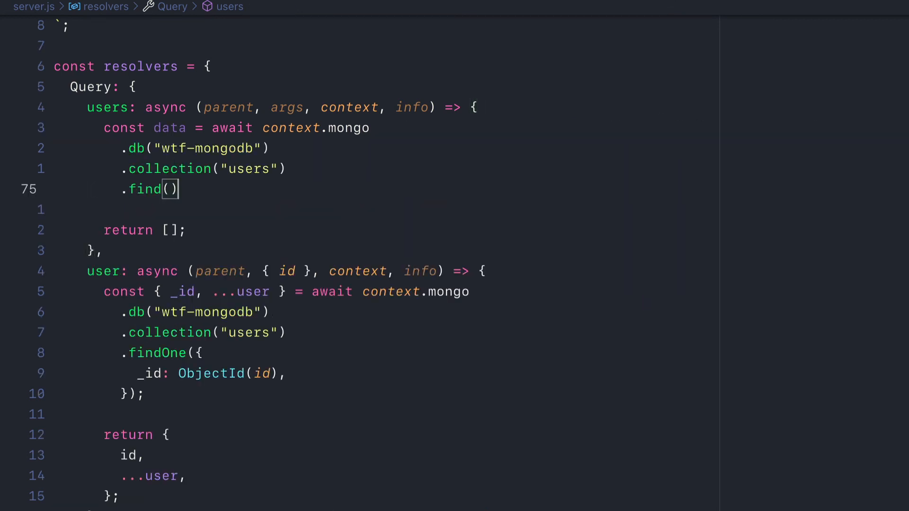
text(.toArray())
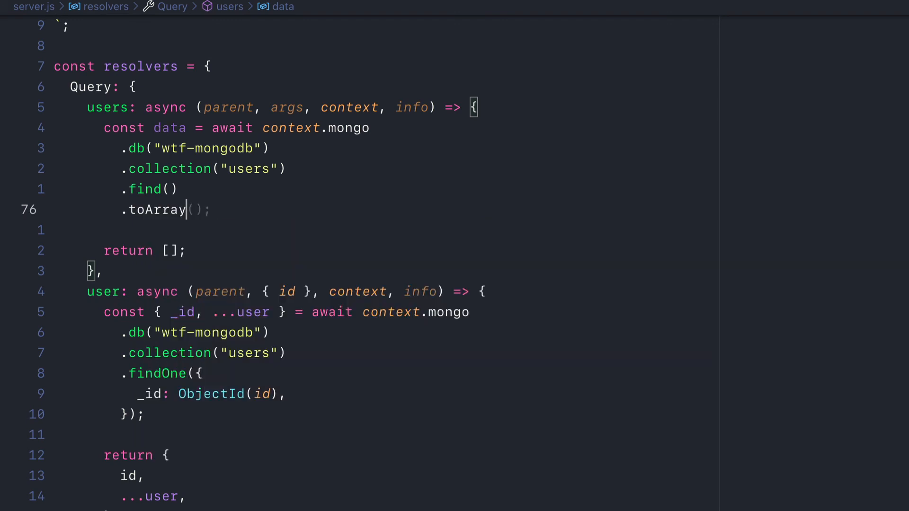
text(.skip(args.skip))
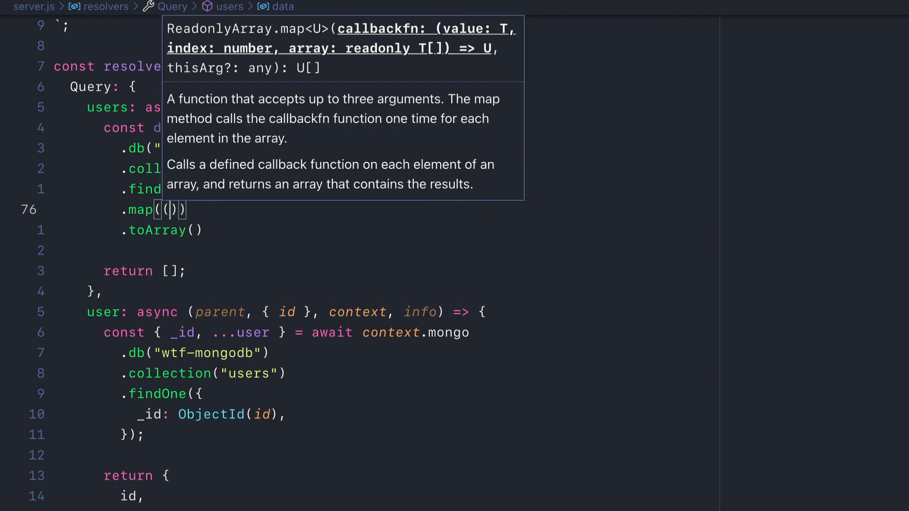
text({_id, ...user }) => ({ ...user, id: _id)
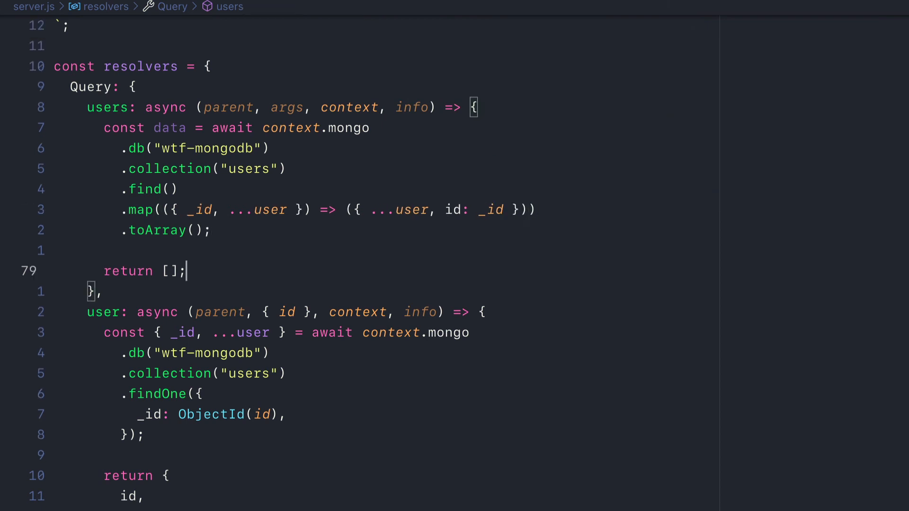
text(data)
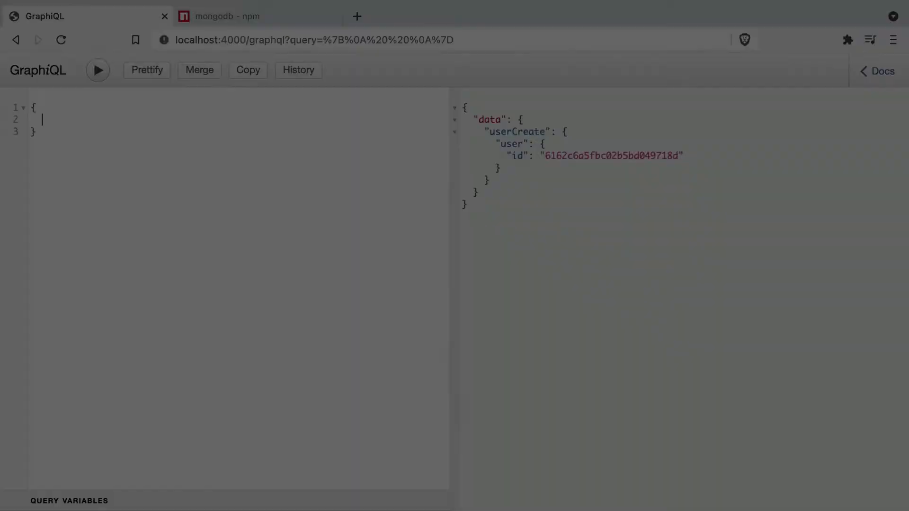
Run a users query for id and name, returning Jamie, Michael and Daniel
text(users)
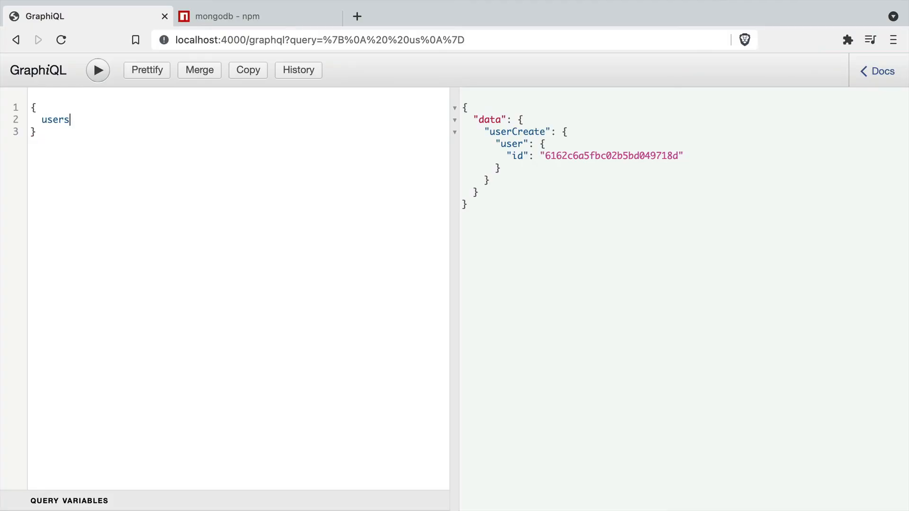
text(nam)
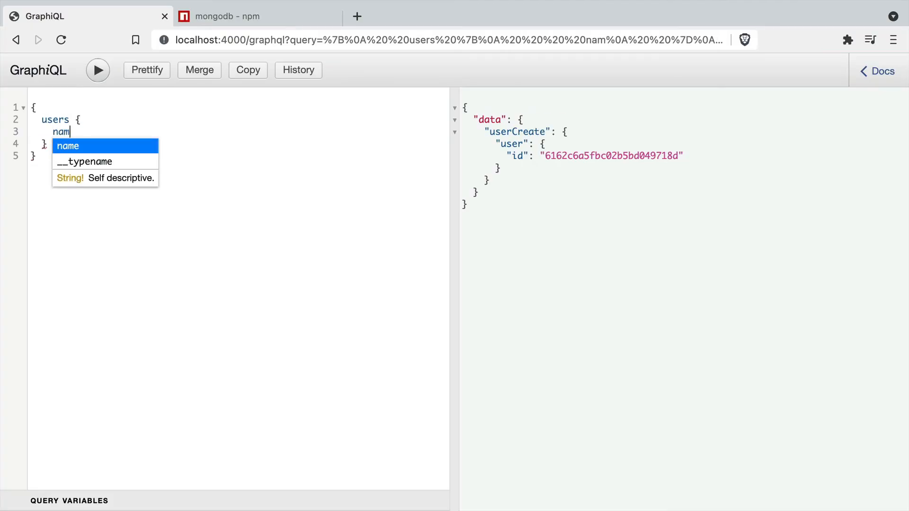
text(id)
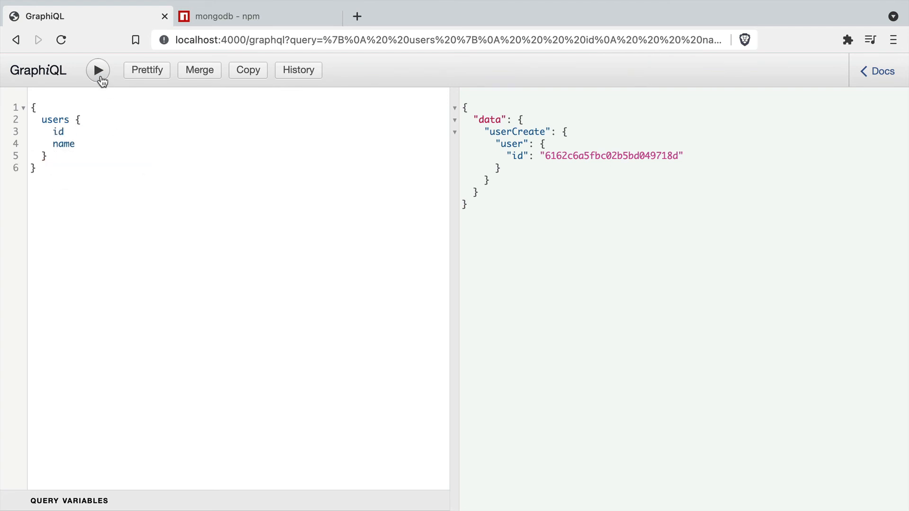
click(98, 69)
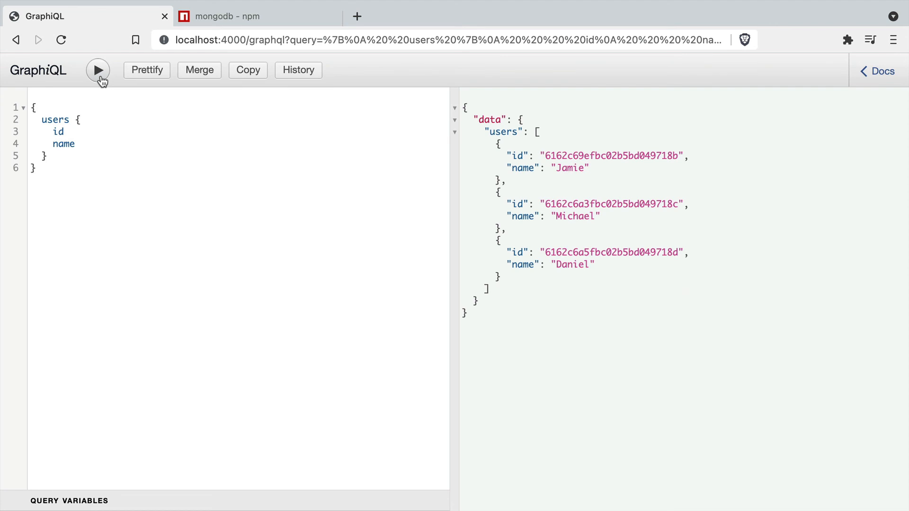
mouse_move(100, 89)
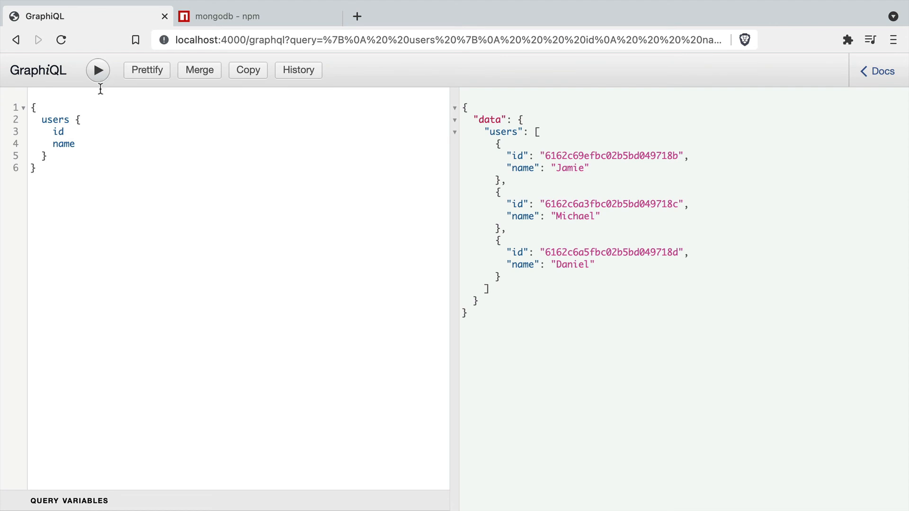
mouse_move(130, 251)
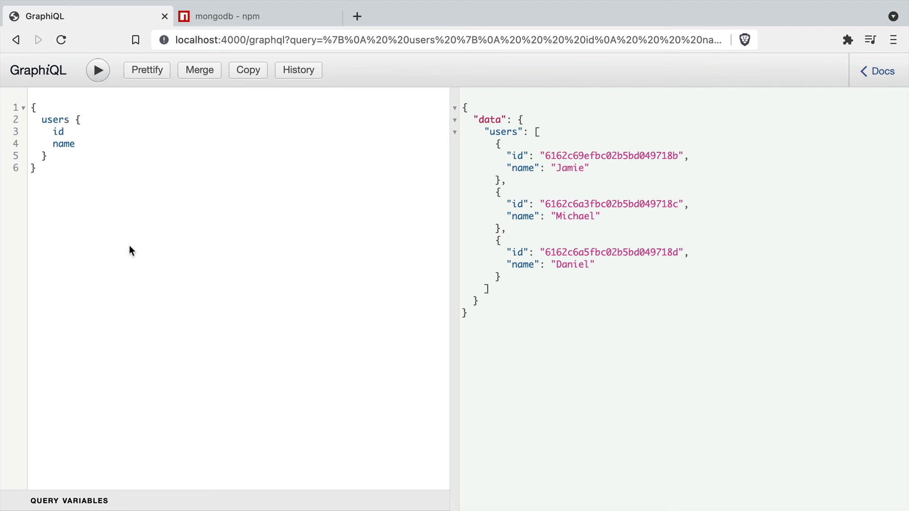
Add limit: 1 and skip: 1 arguments to the users query
text((limit: ))
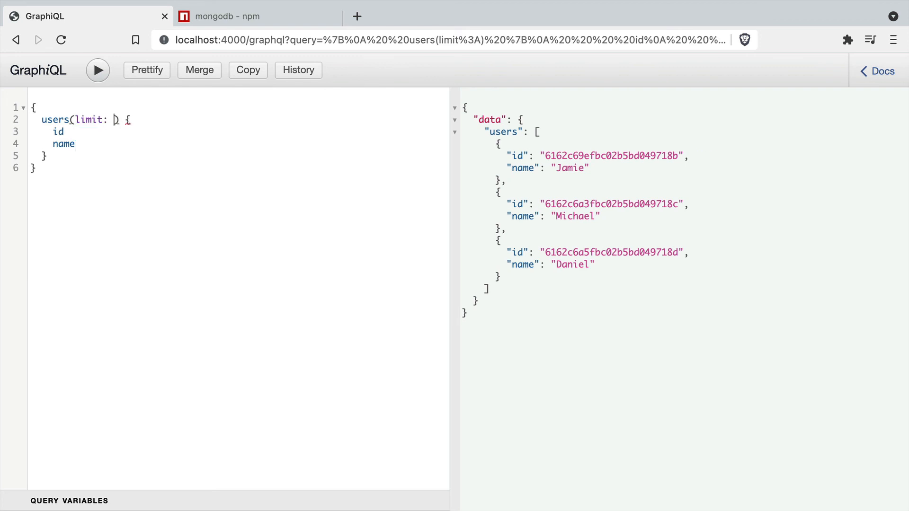
text(1, skip:)
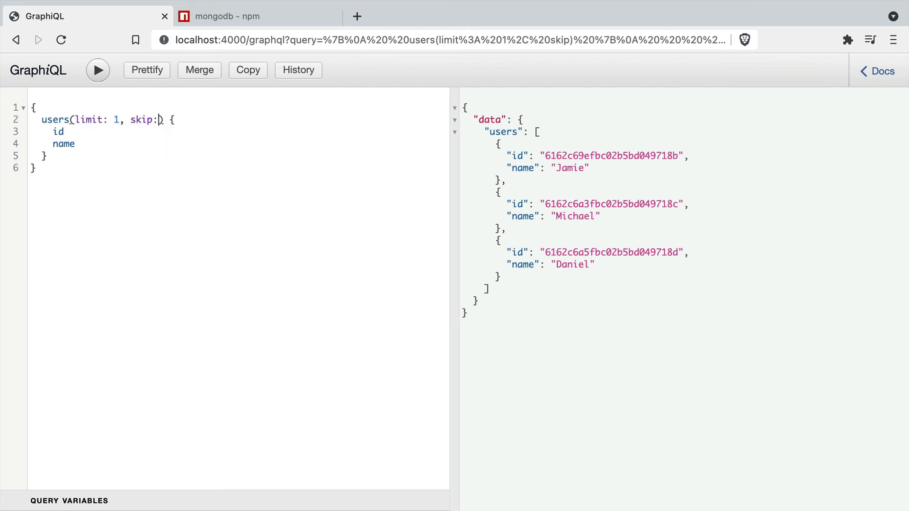
text(1)
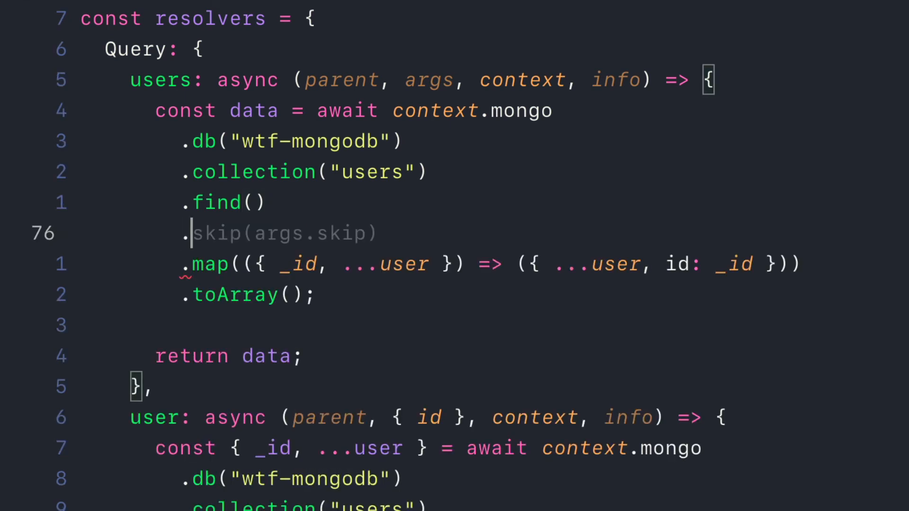
Skip parseInt(skip, 10) || 0 users in the resolver, save, and rerun the query to get only Michael
text(parseInt(skip, 10)))
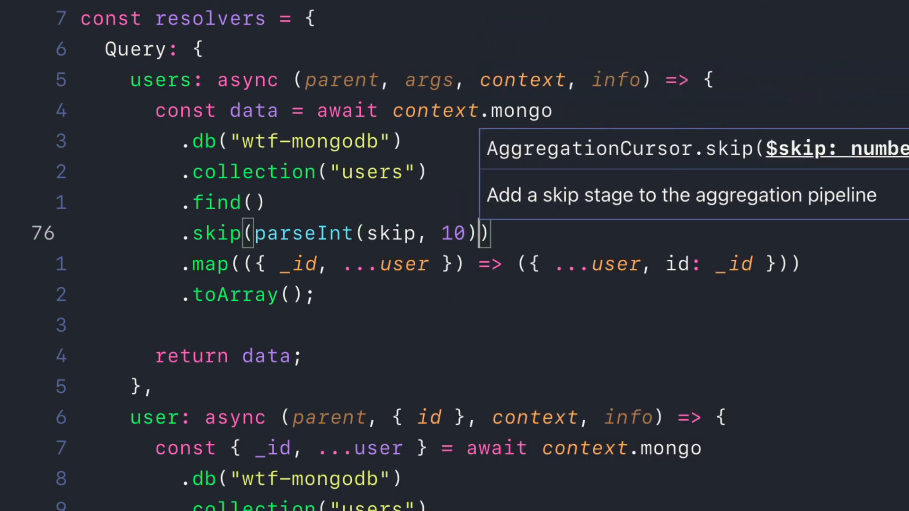
text(|| 0)
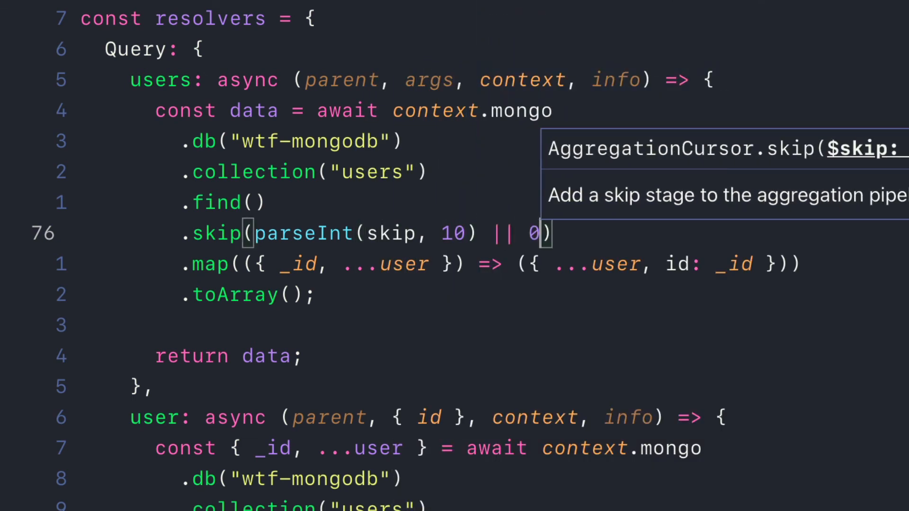
key(Enter)
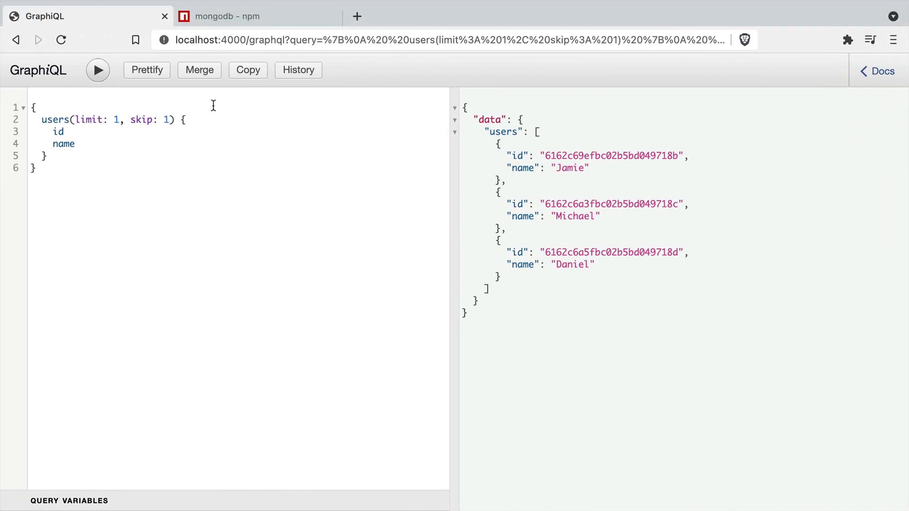
click(98, 70)
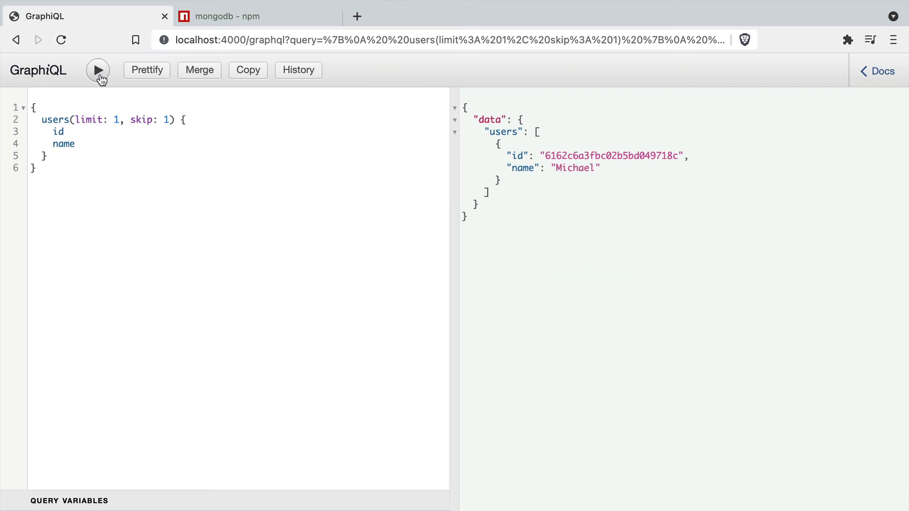